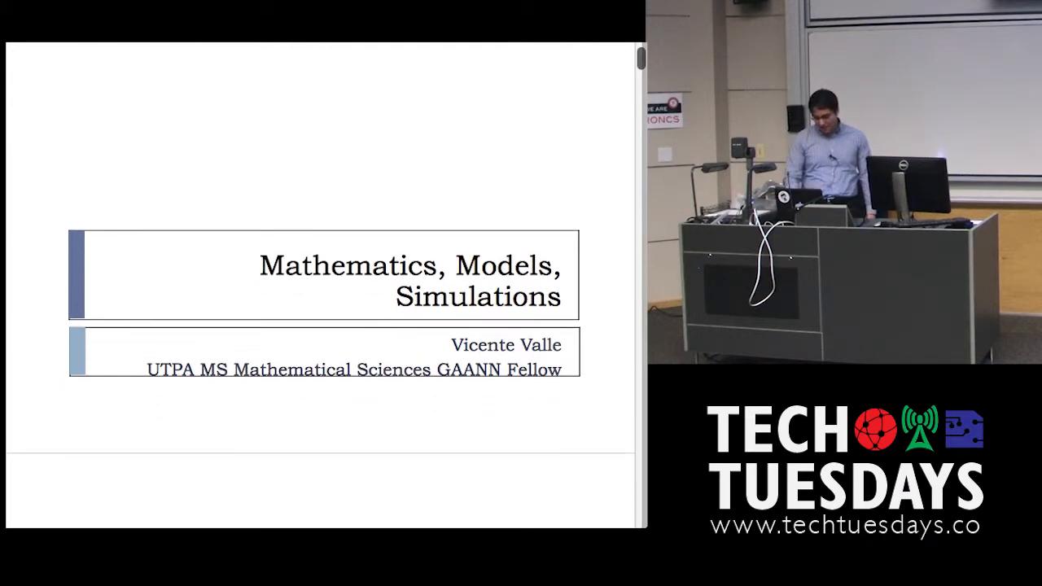
Continue past the 2D-in-3D warning and set up Wolf Sheep Predation with 100 sheep and 50 wolves.
scroll(down, 3)
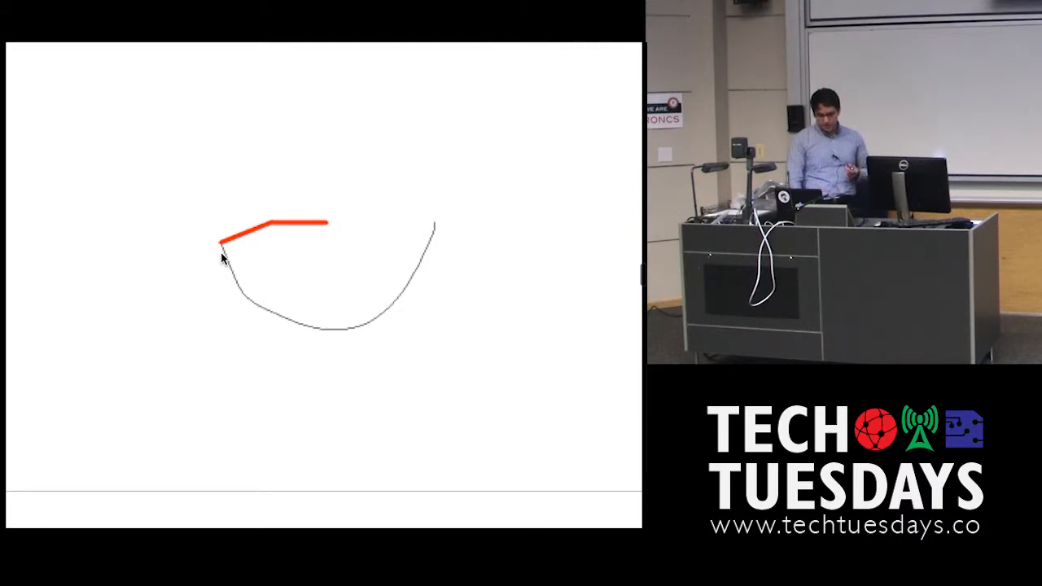
mouse_move(261, 274)
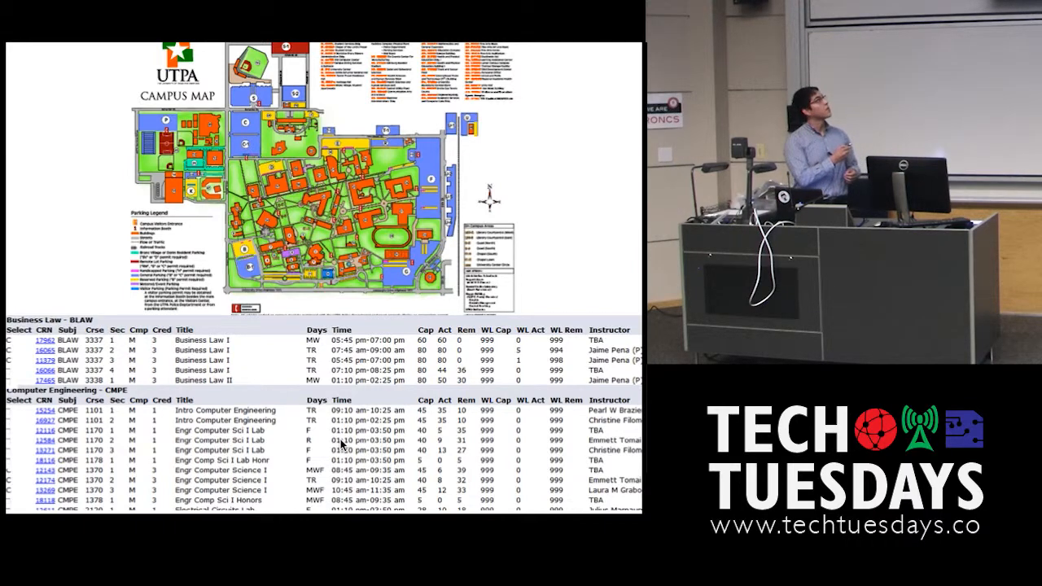
scroll(down, 3)
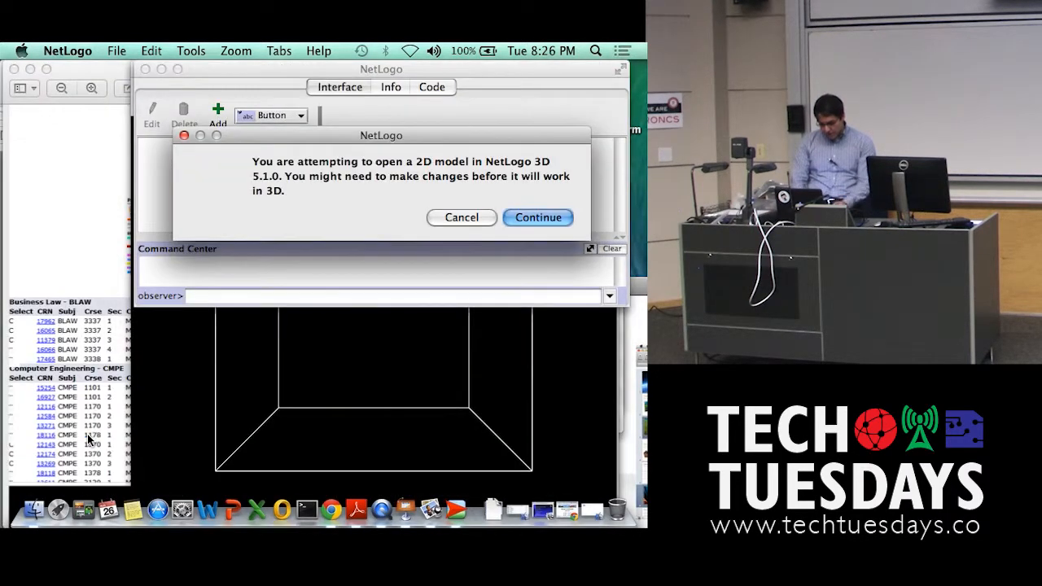
click(537, 218)
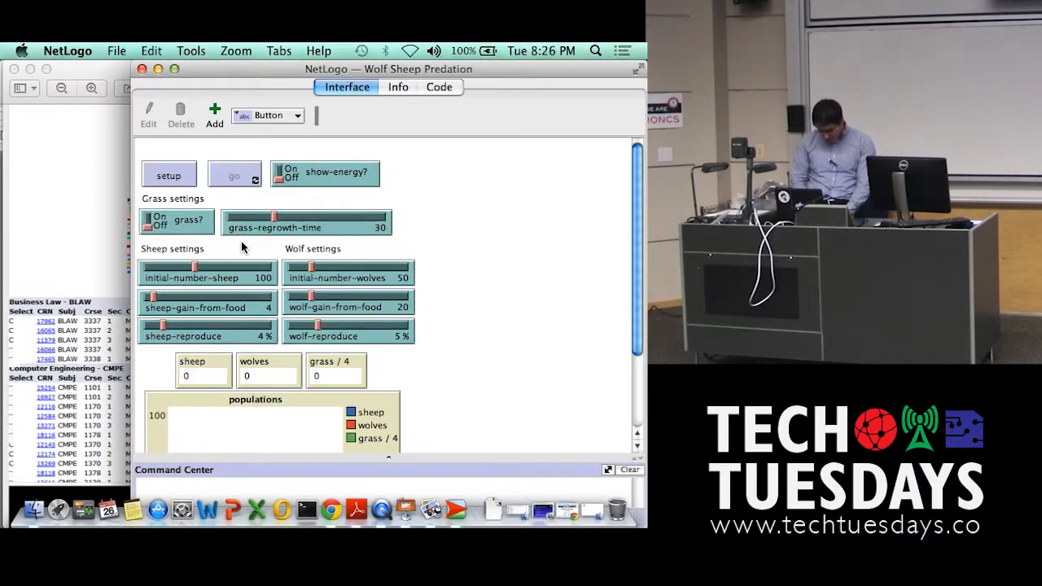
click(169, 175)
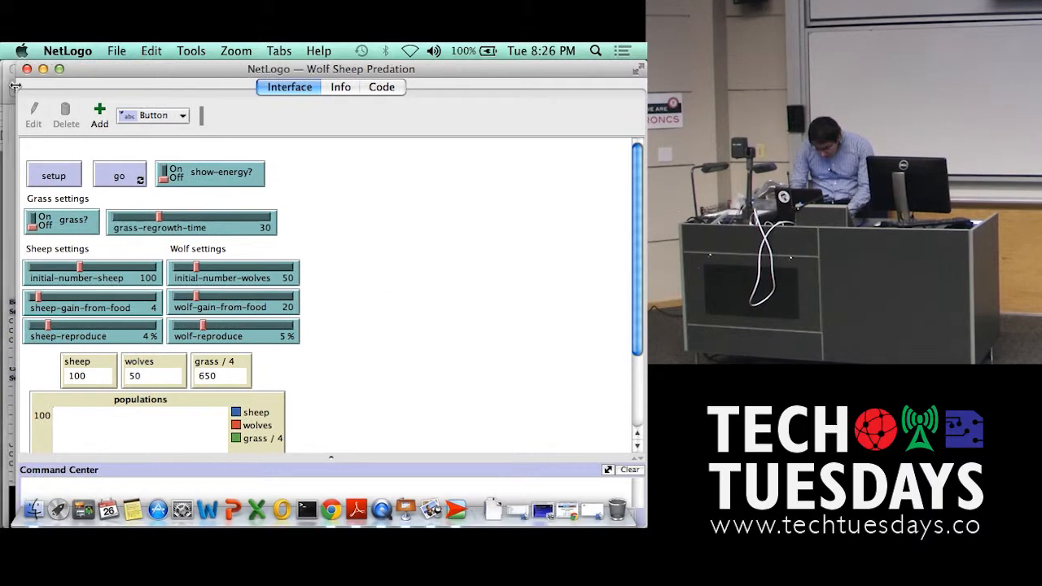
click(54, 176)
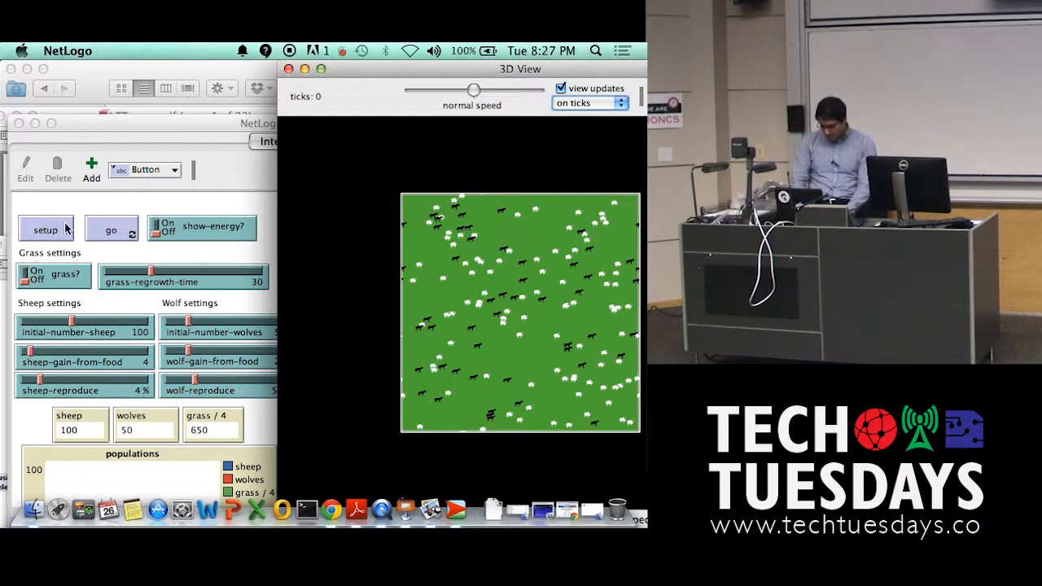
Run the predator-prey model to 267 ticks, stop it, and reset with grass regrowth on.
click(111, 228)
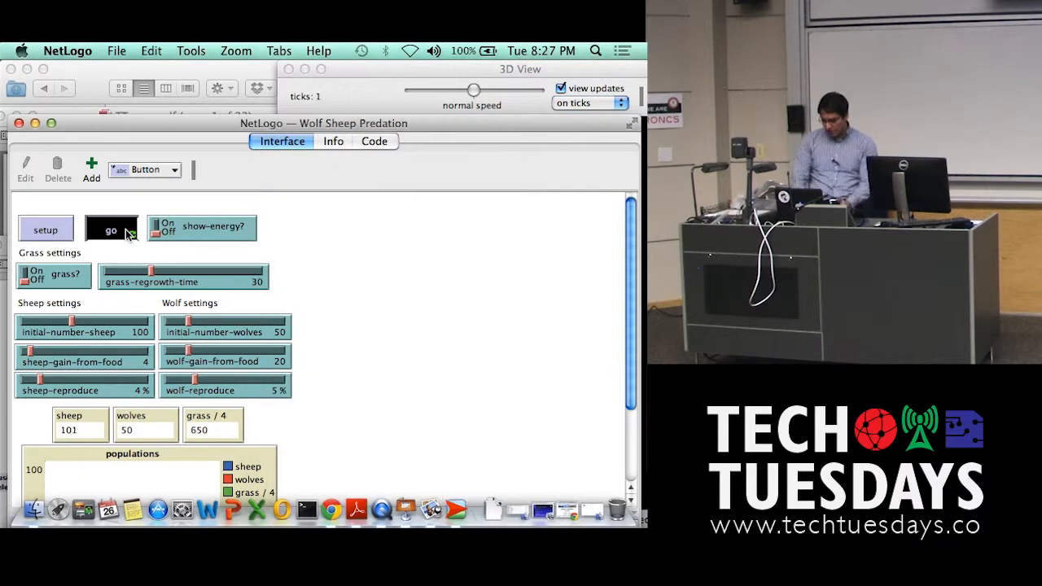
click(111, 228)
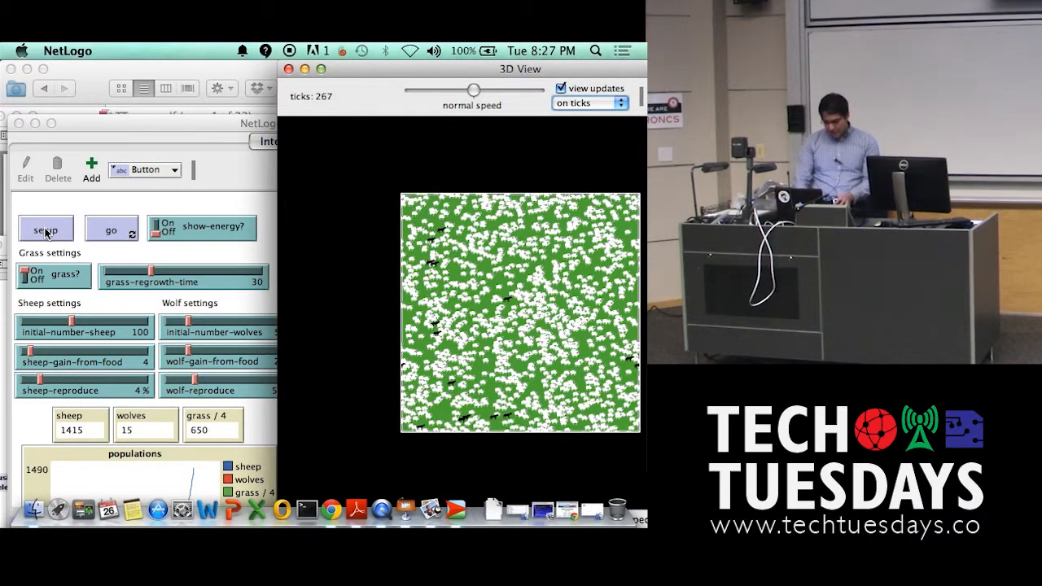
click(46, 228)
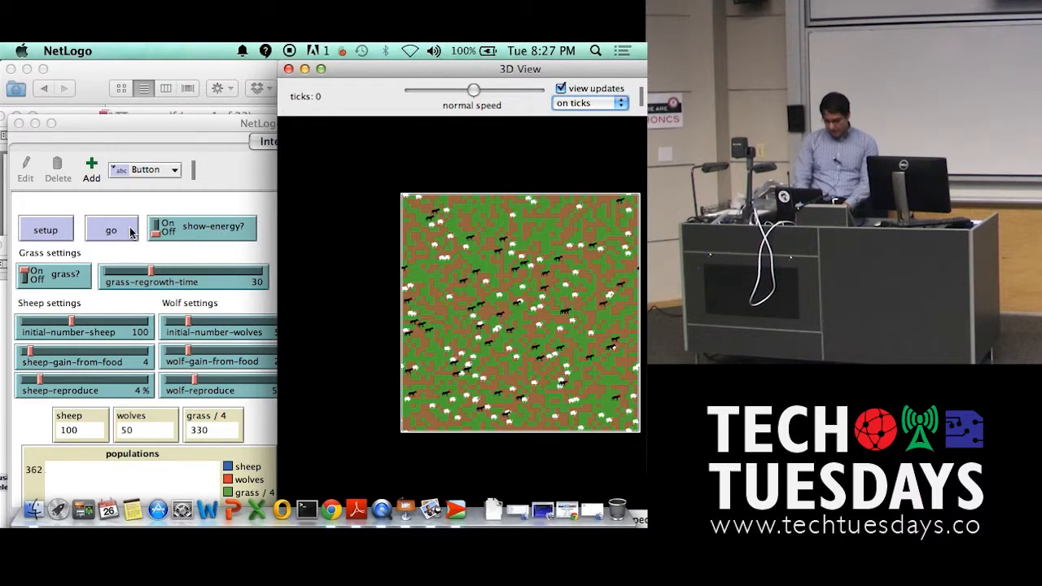
Run the grass-regrowth simulation to 376 ticks and pause it.
click(111, 228)
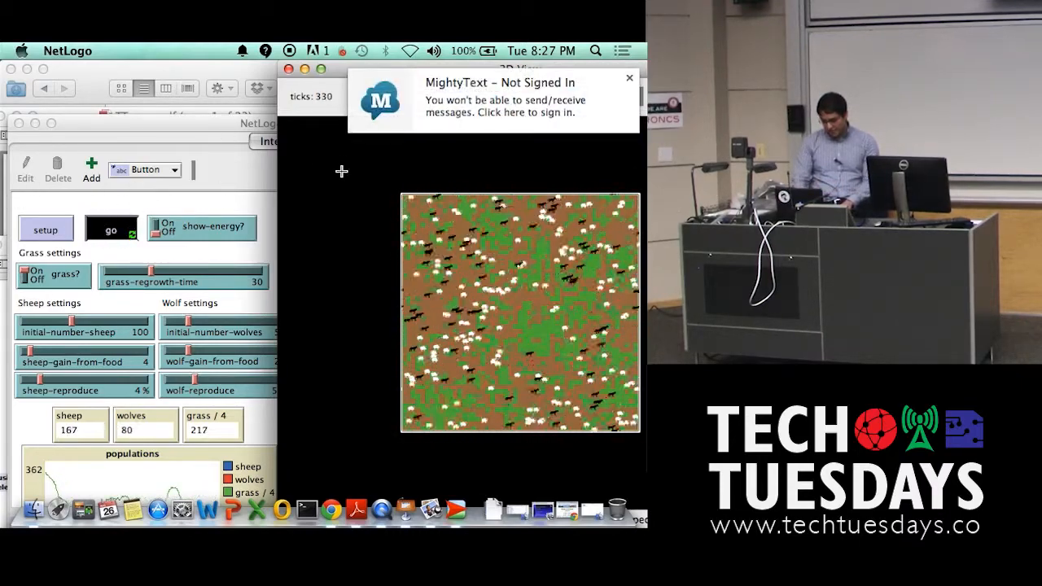
click(111, 228)
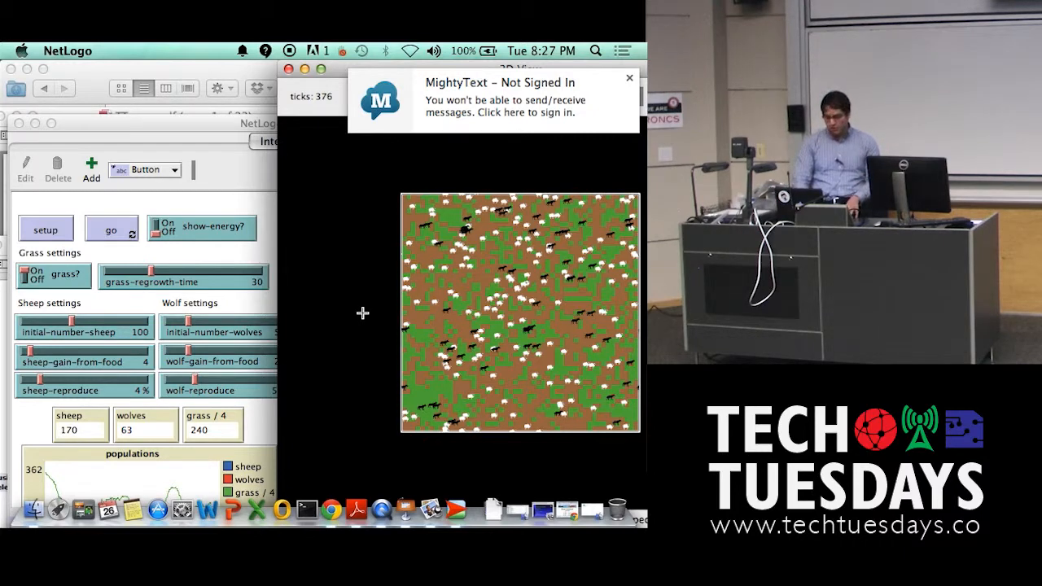
mouse_move(453, 223)
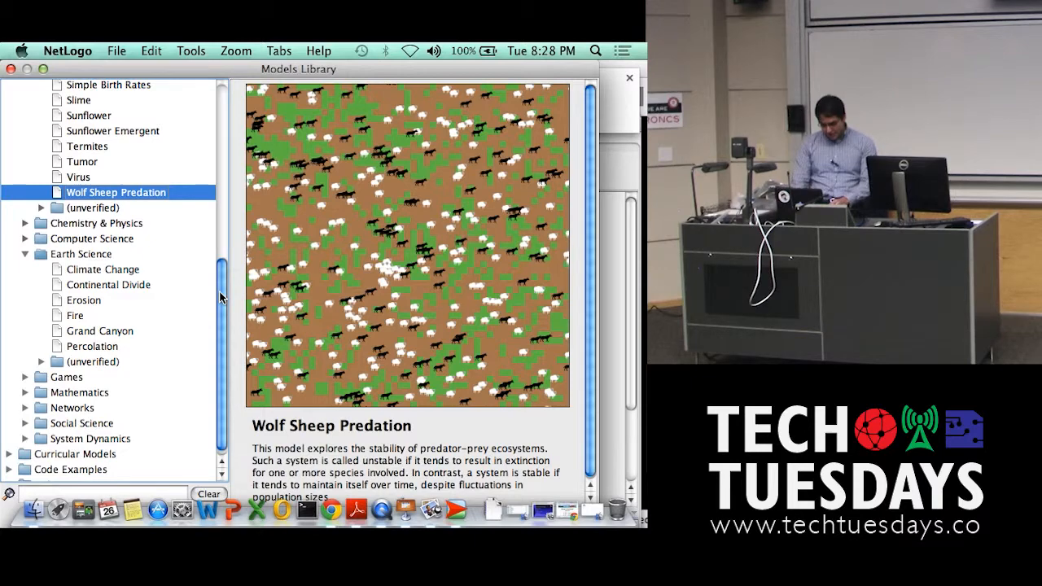
Load the Fire model, set up the forest at 57% density, and run until 17.6 percent burned.
click(75, 316)
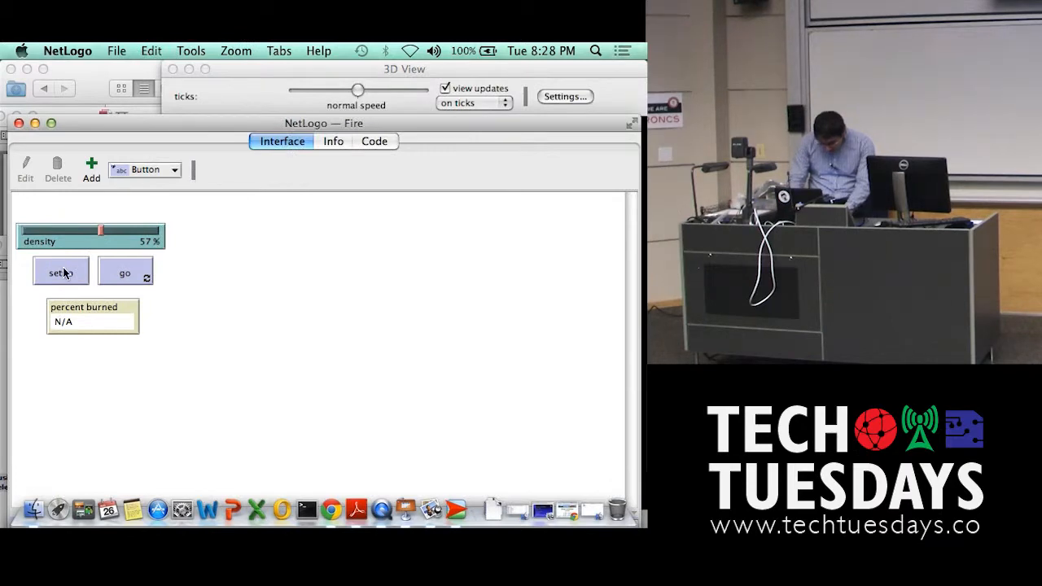
click(60, 271)
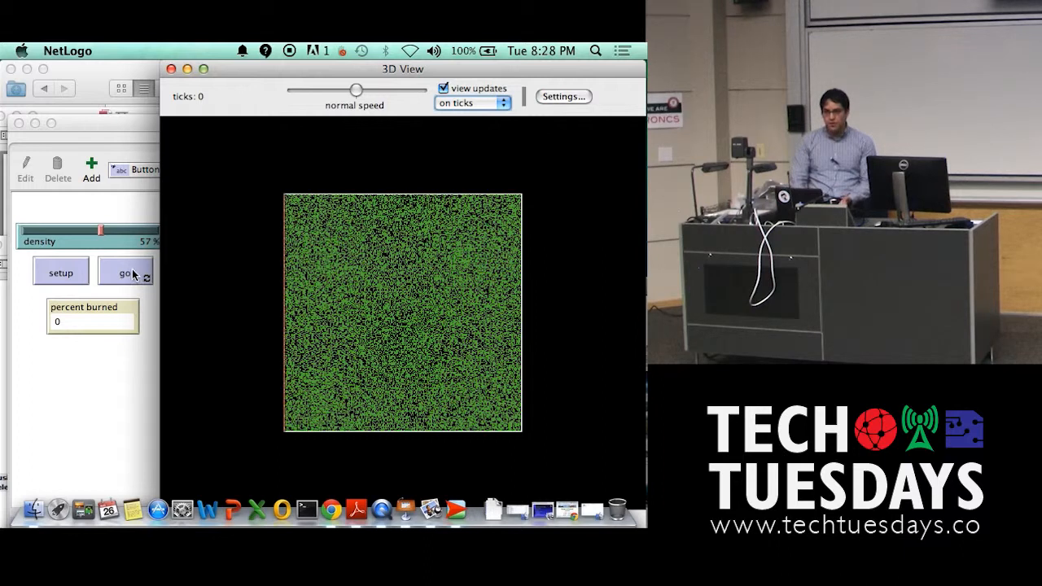
mouse_move(281, 468)
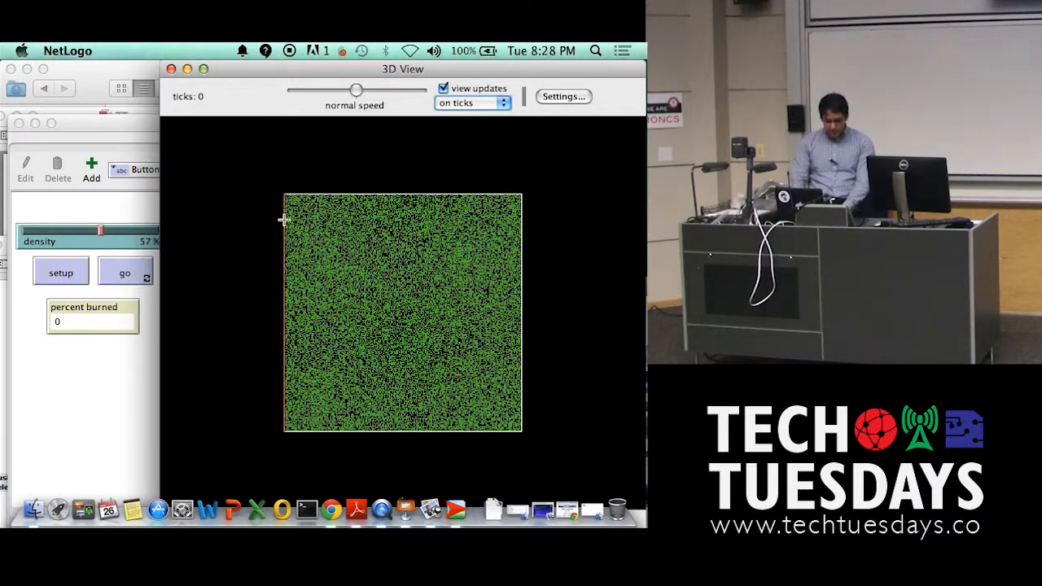
mouse_move(282, 298)
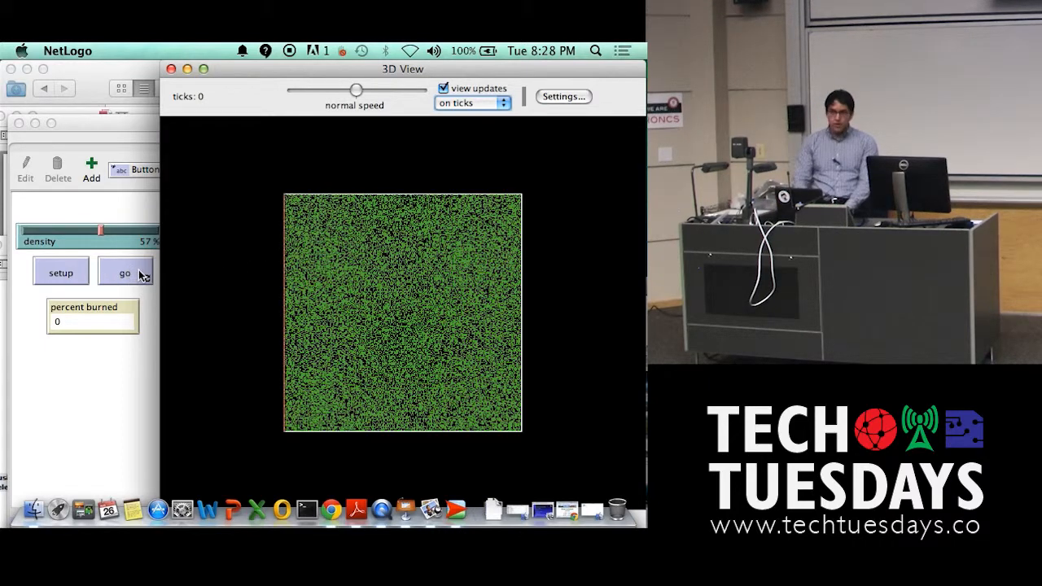
click(124, 271)
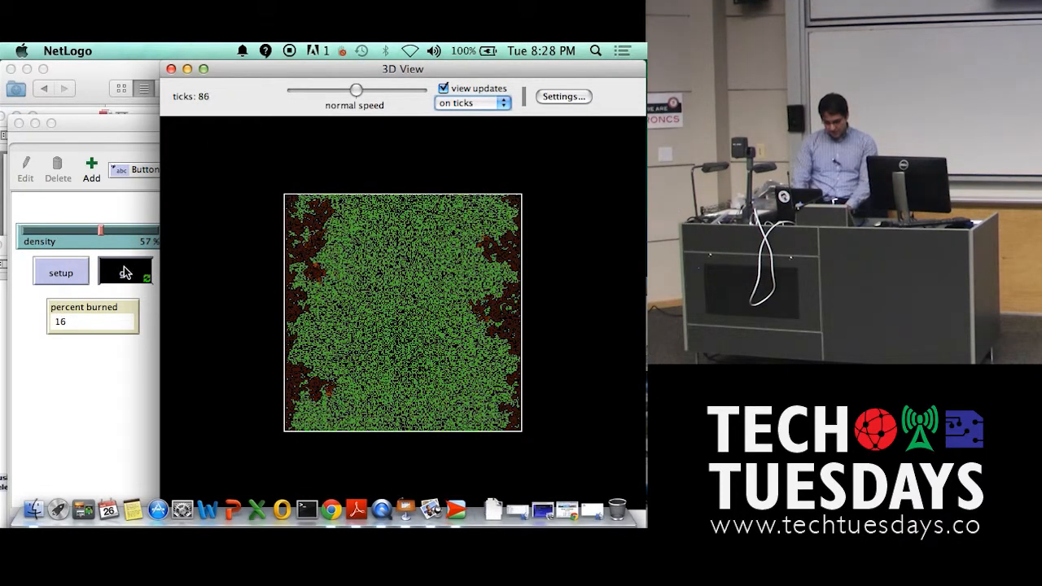
click(124, 272)
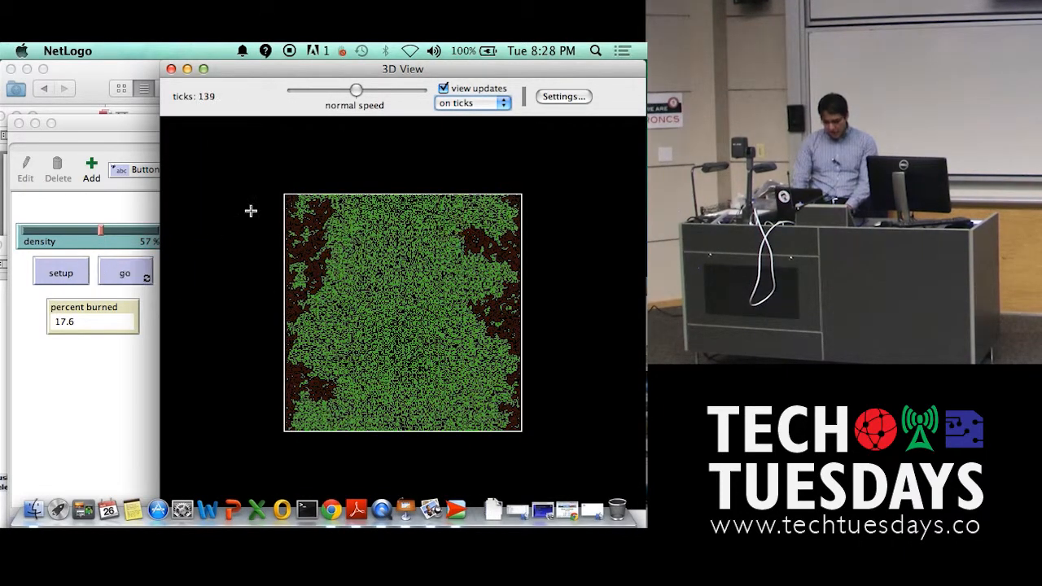
click(60, 274)
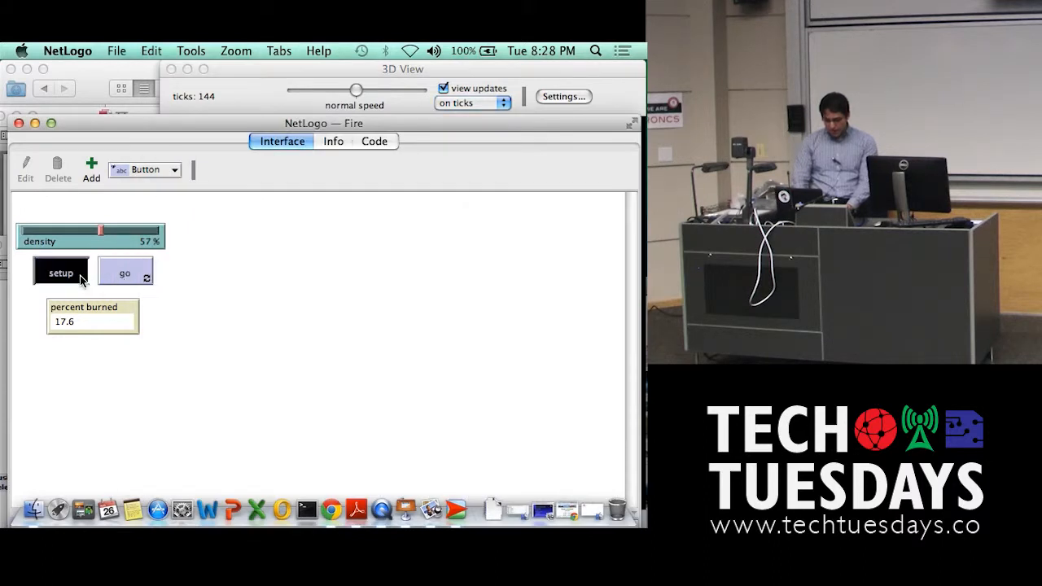
Reset the forest, raise tree density to 62%, and start the fire again.
click(60, 272)
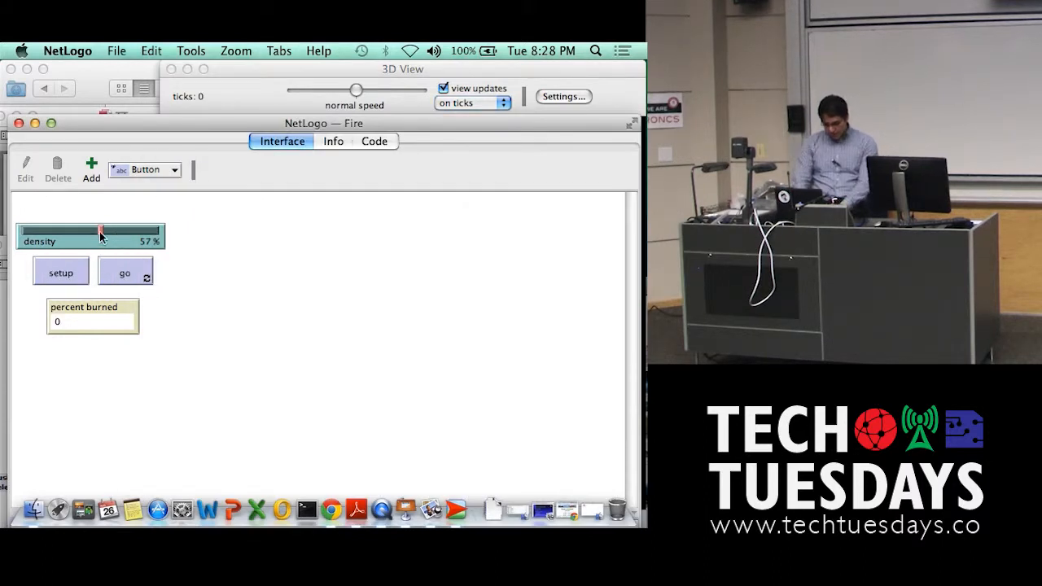
drag(100, 231, 108, 232)
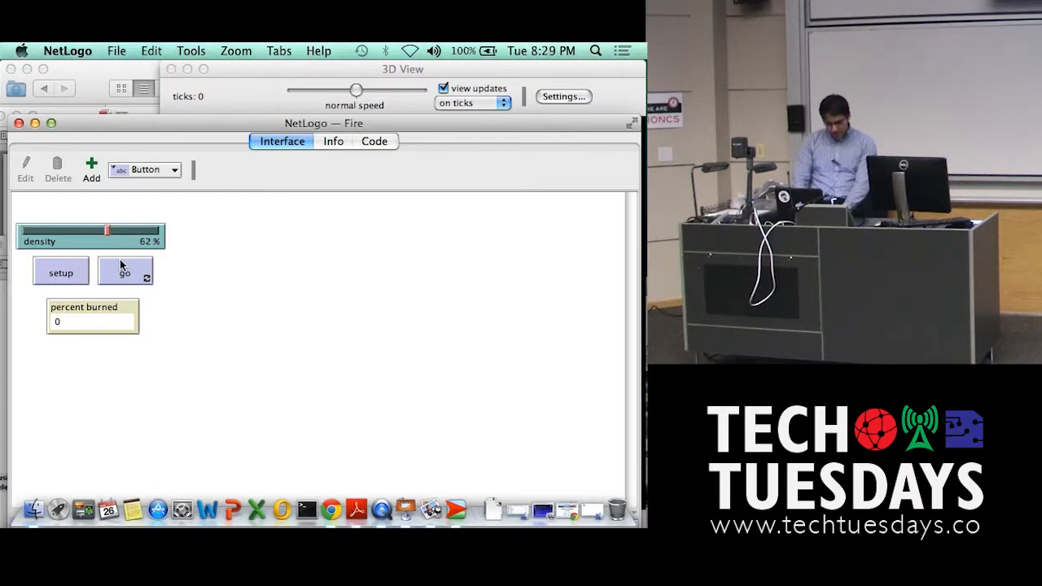
click(60, 270)
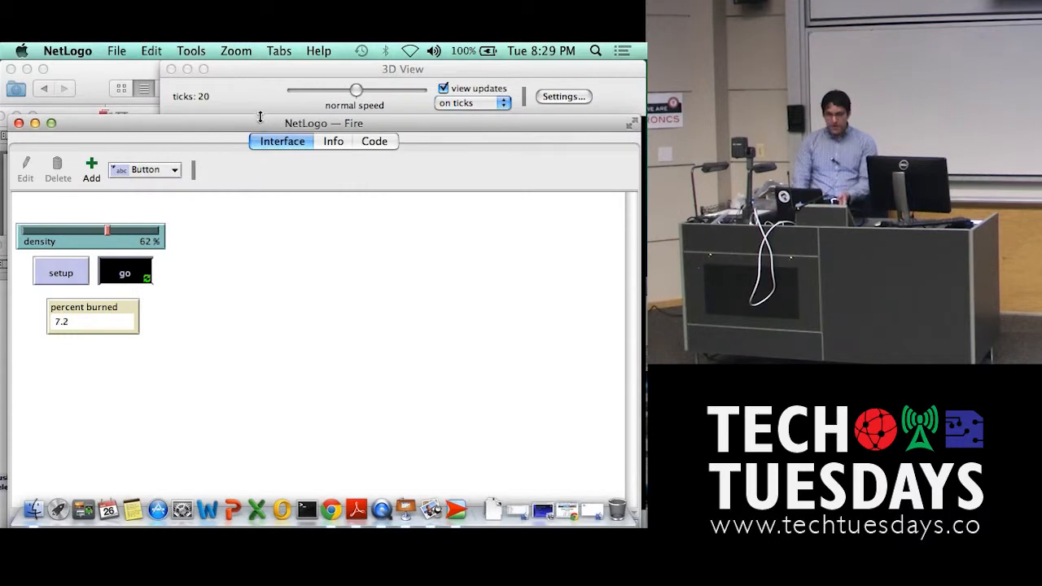
click(123, 274)
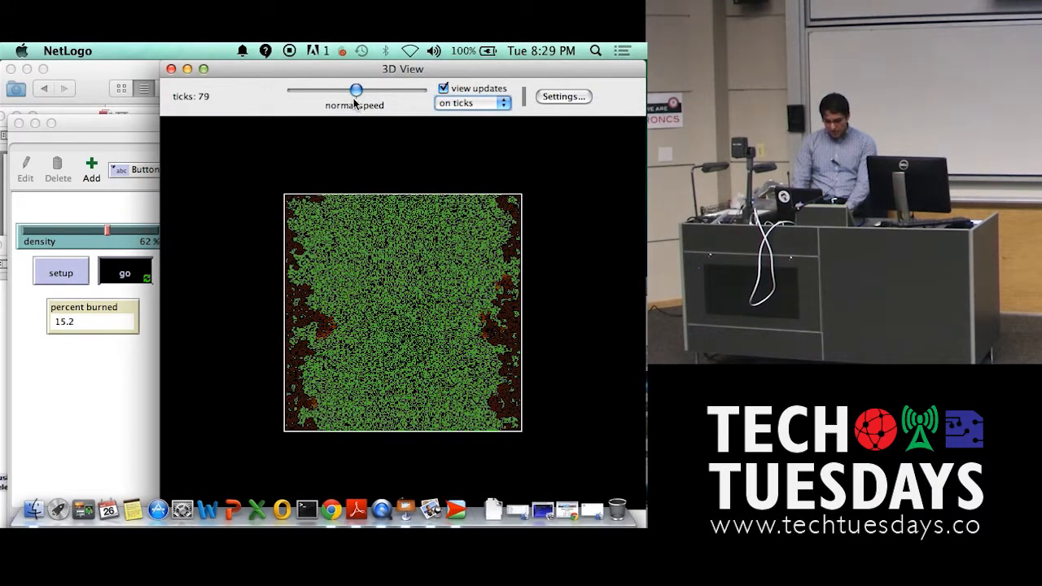
Speed the simulation up and let it burn to 49.6 percent of the forest.
drag(355, 90, 368, 90)
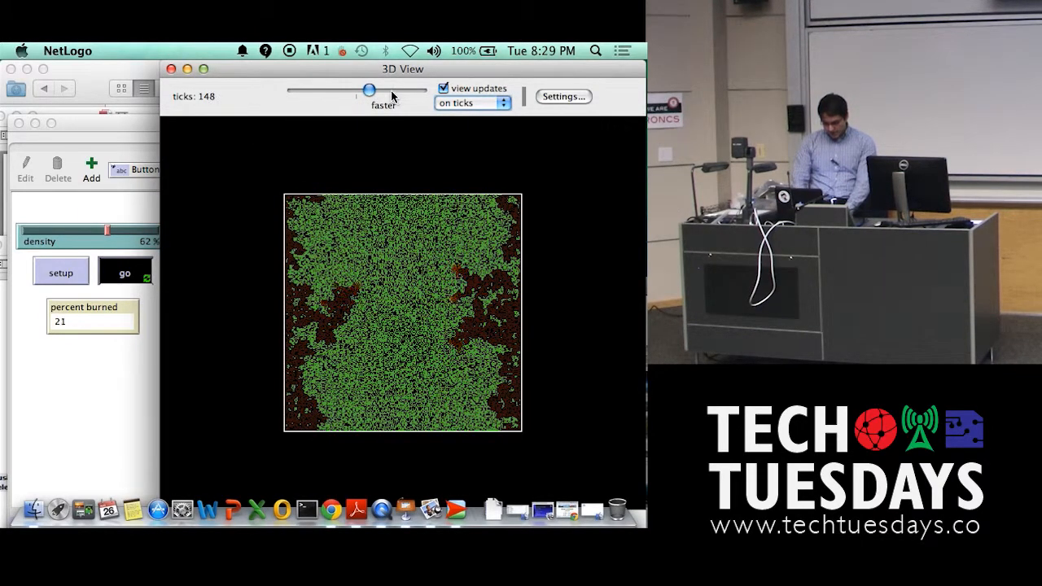
drag(368, 90, 383, 89)
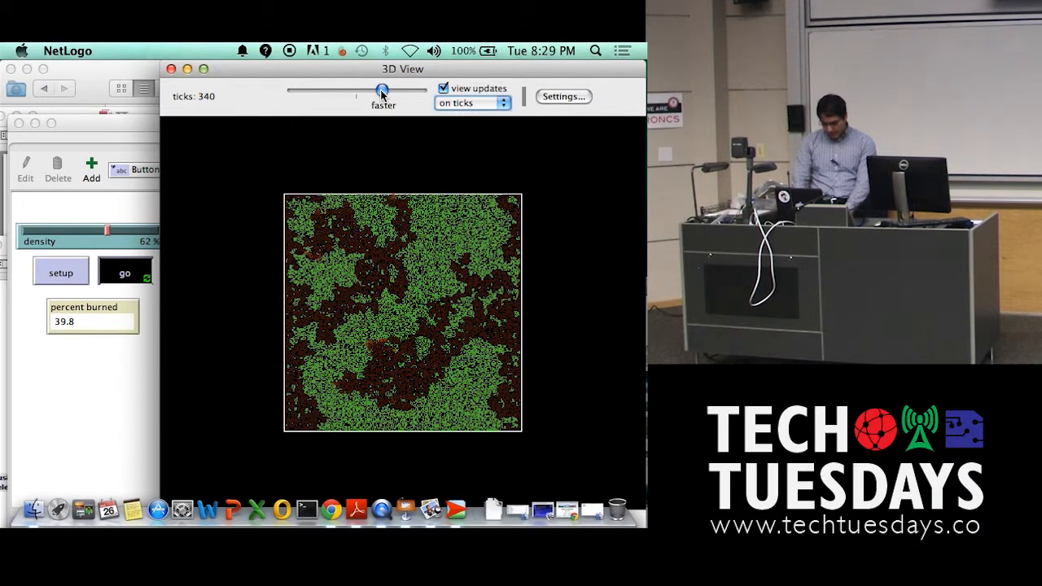
click(124, 274)
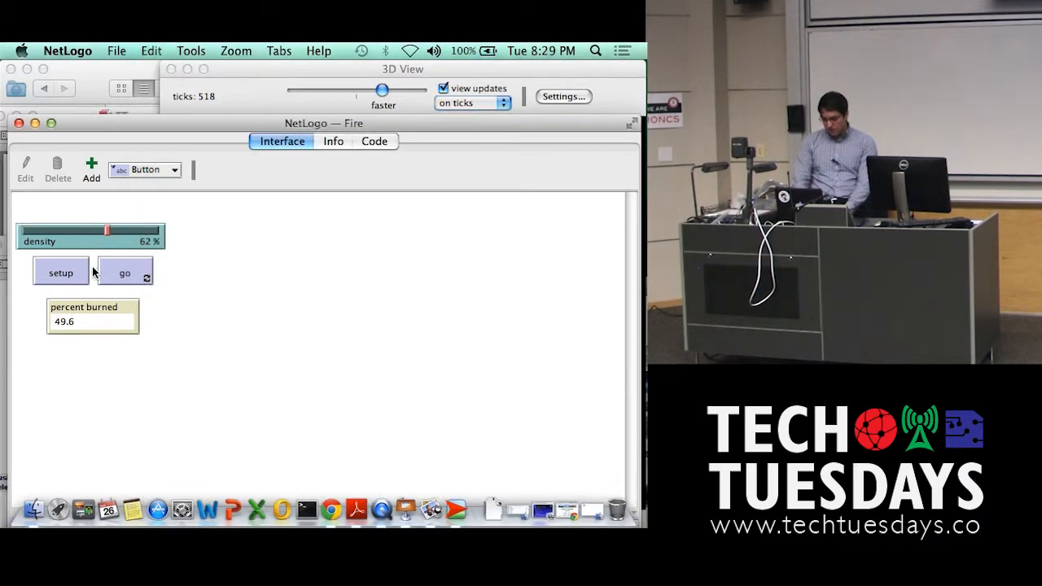
click(124, 272)
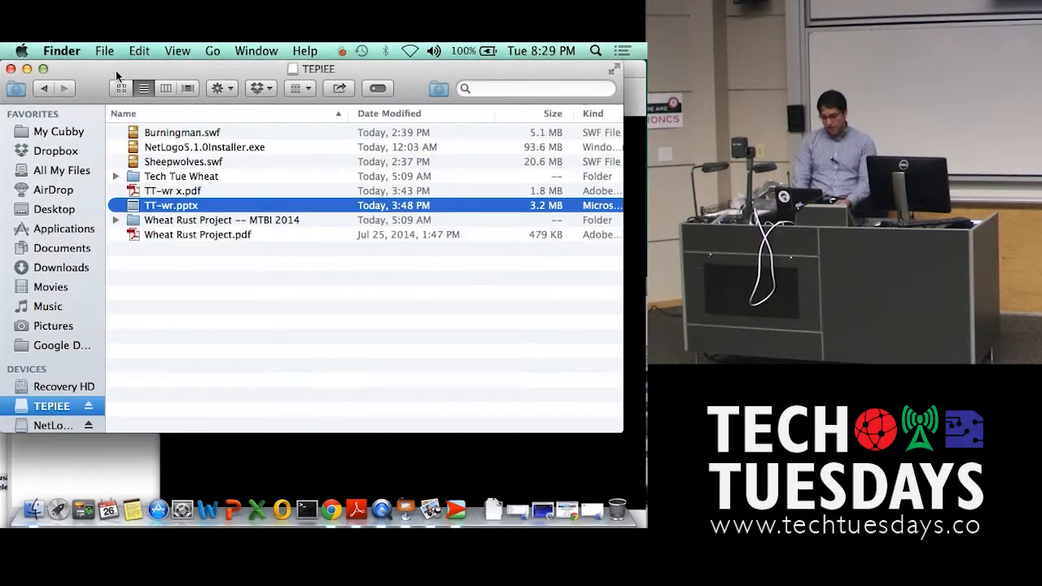
mouse_move(205, 106)
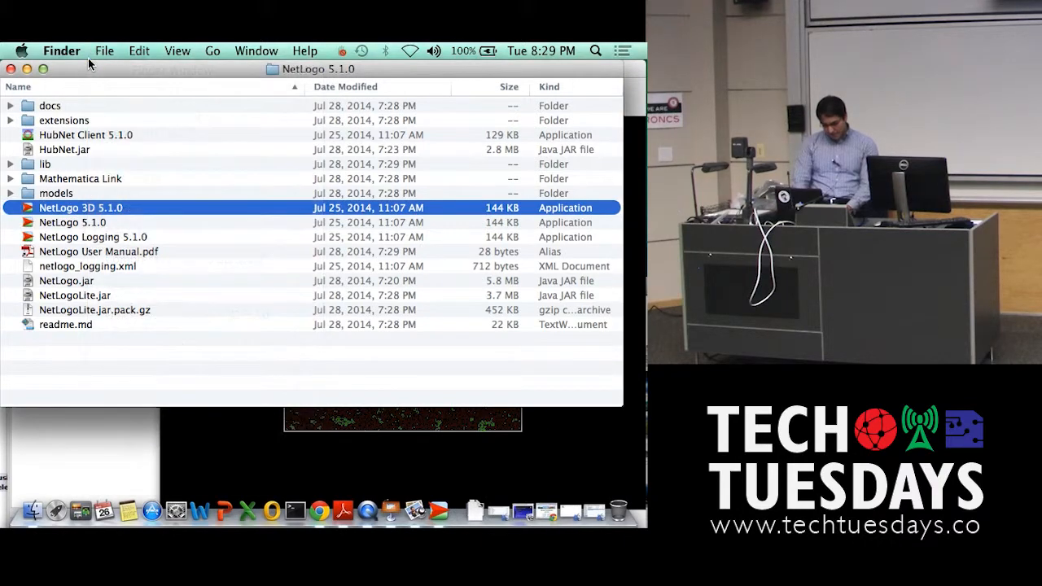
Launch NetLogo 3D 5.1.0 from Finder and return to the 3D forest view.
double_click(81, 209)
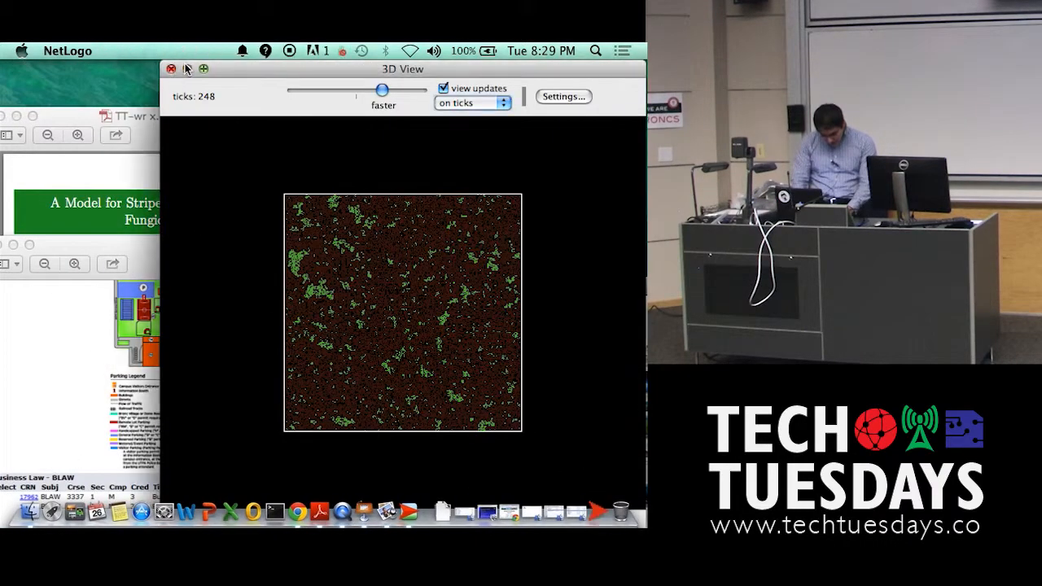
click(171, 69)
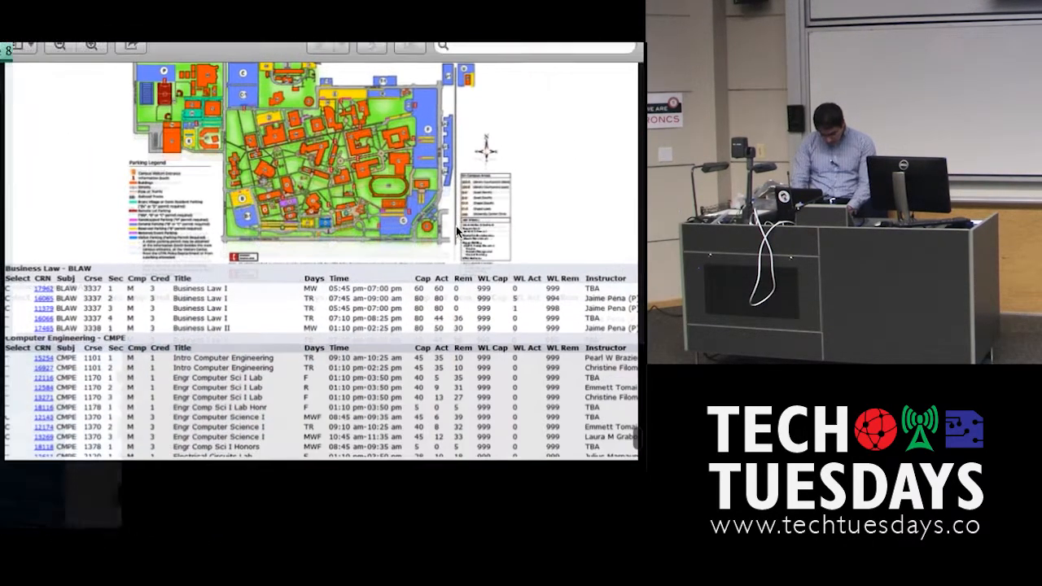
Scroll the presentation to the 'Introducing MTBI' slide with the group photo.
scroll(down, 3)
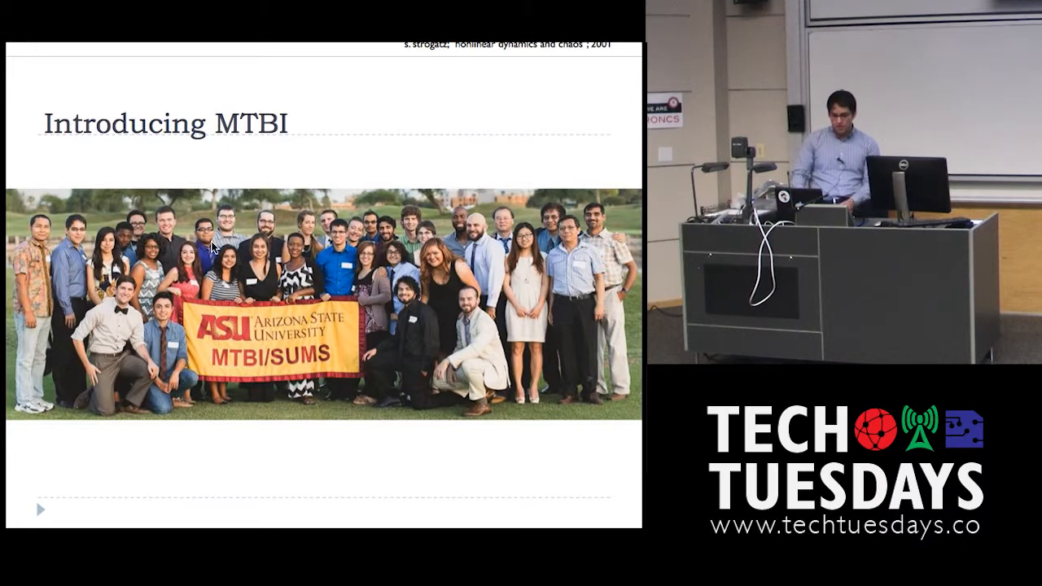
mouse_move(544, 397)
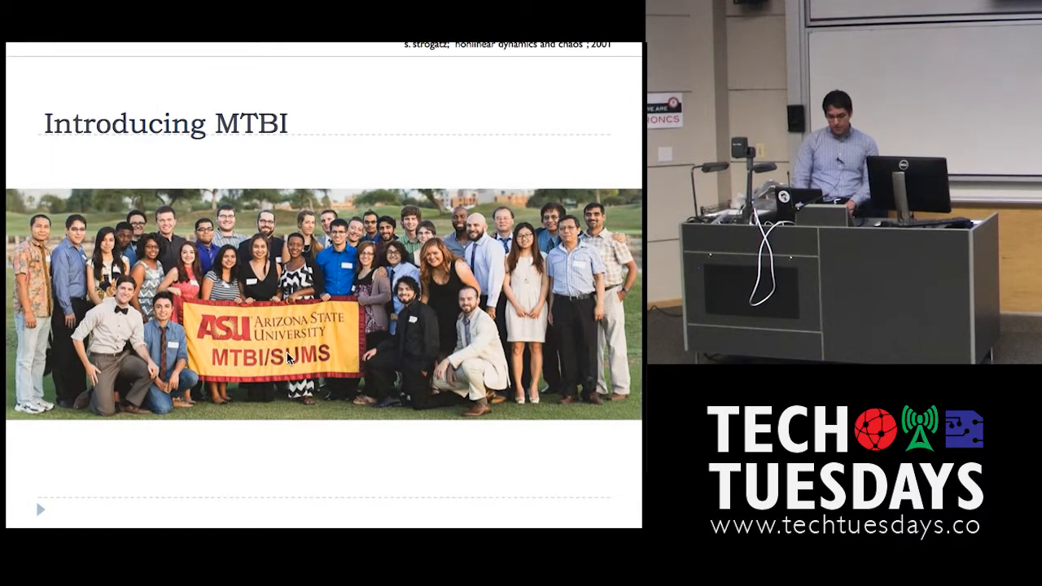
mouse_move(518, 277)
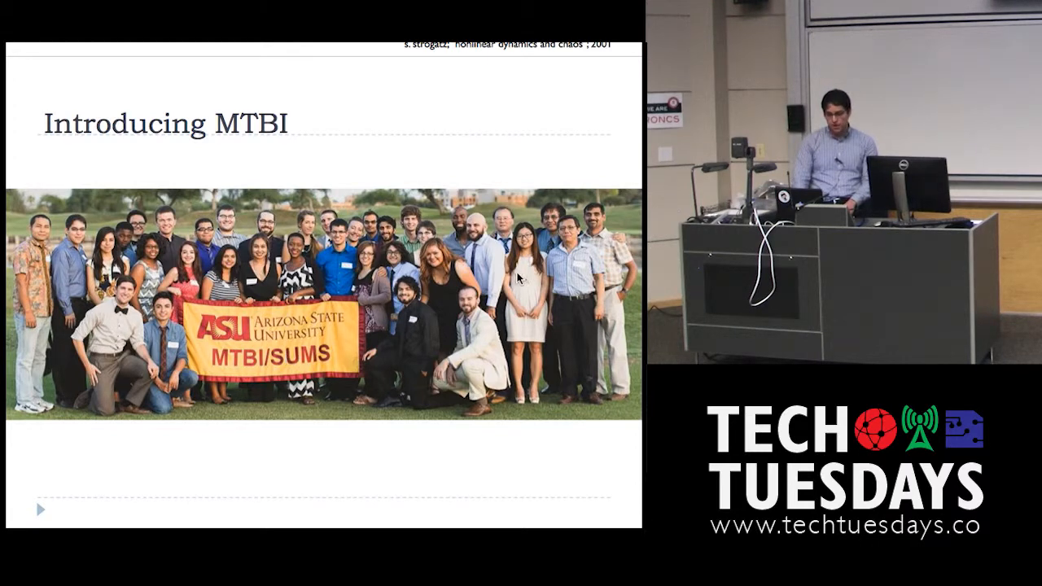
mouse_move(547, 241)
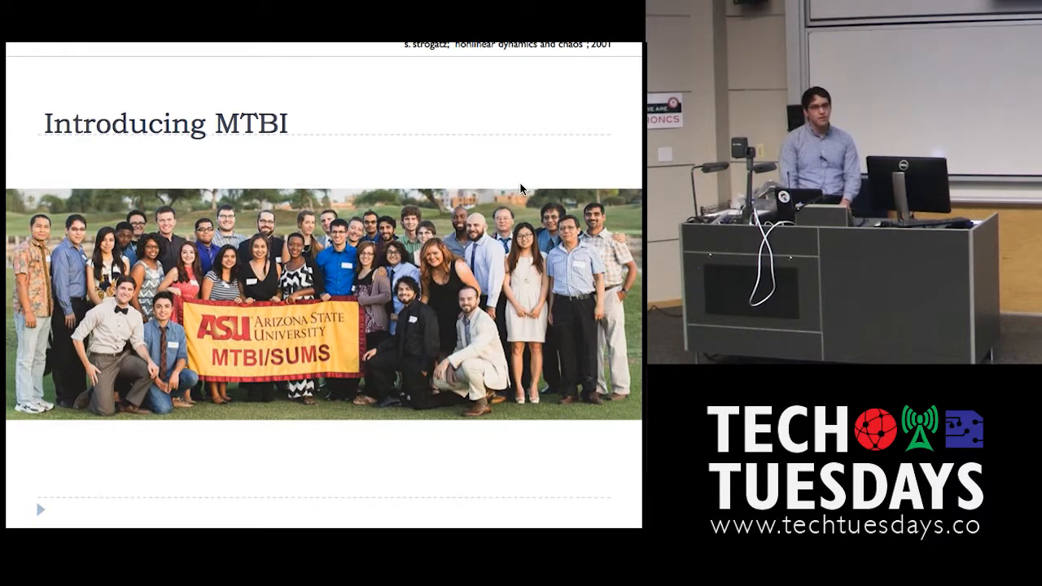
mouse_move(541, 224)
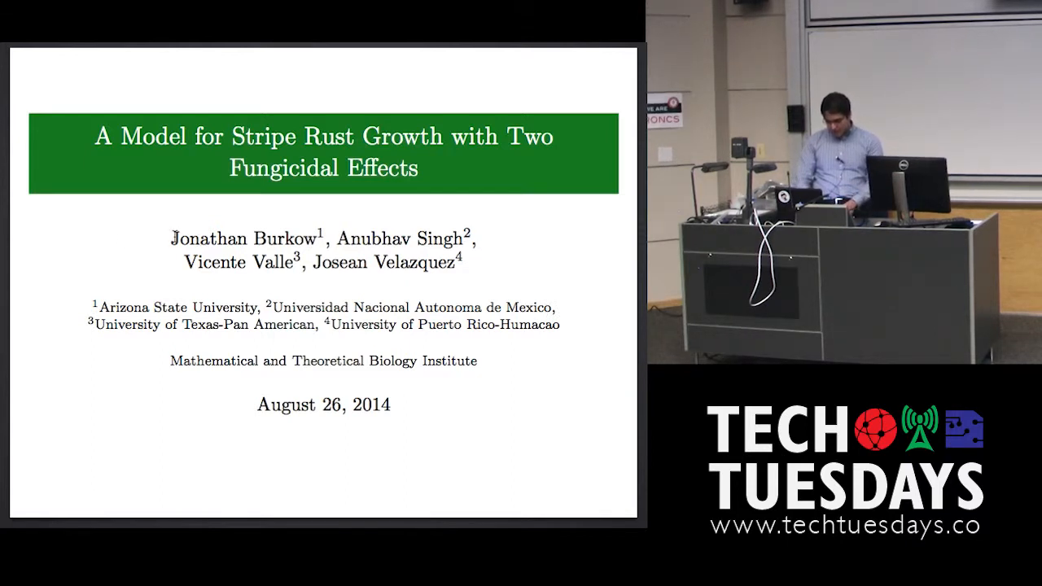
Start the stripe rust presentation in Preview and advance to slide 2, Background.
double_click(245, 238)
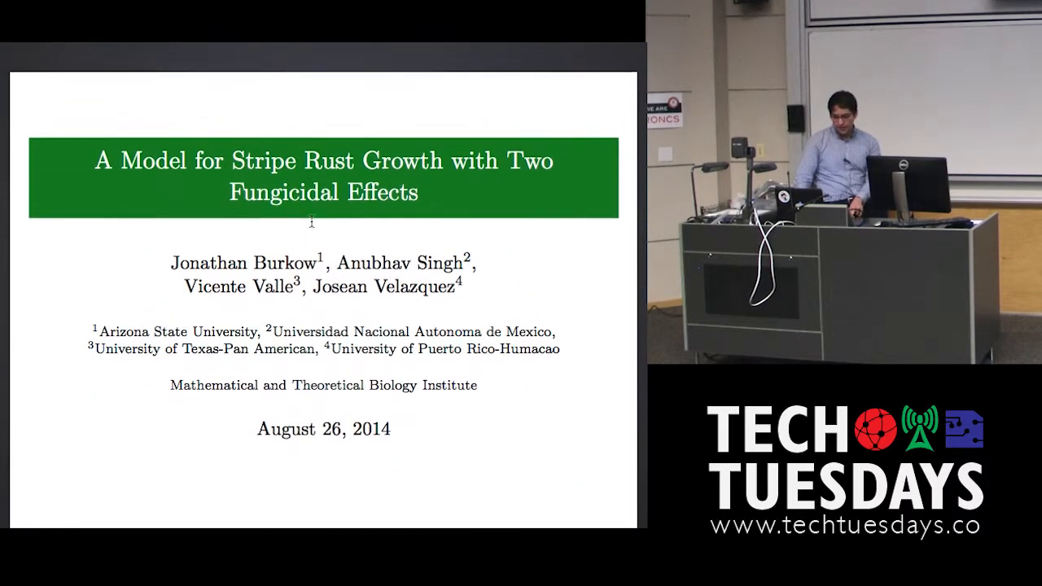
key(Right)
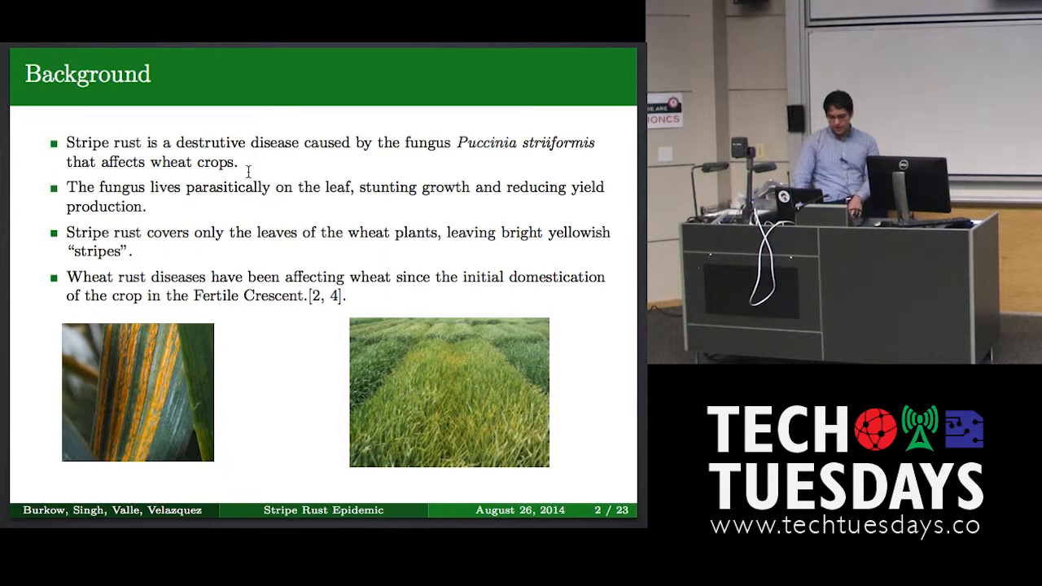
Highlight the citations and wheat-domestication sentence, then advance to slide 3, Socio-Economic Impact.
drag(244, 143, 237, 163)
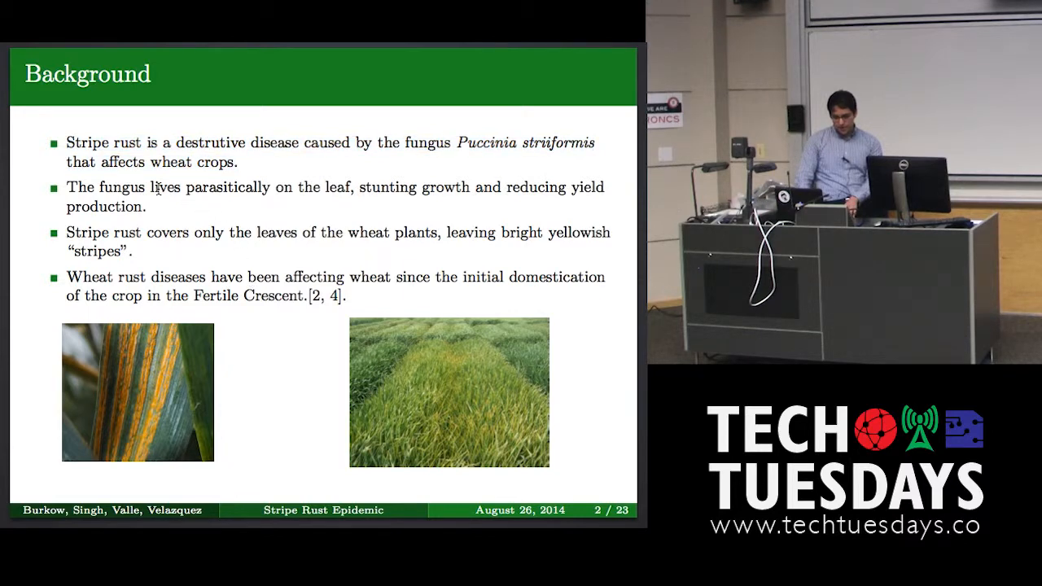
drag(67, 143, 238, 163)
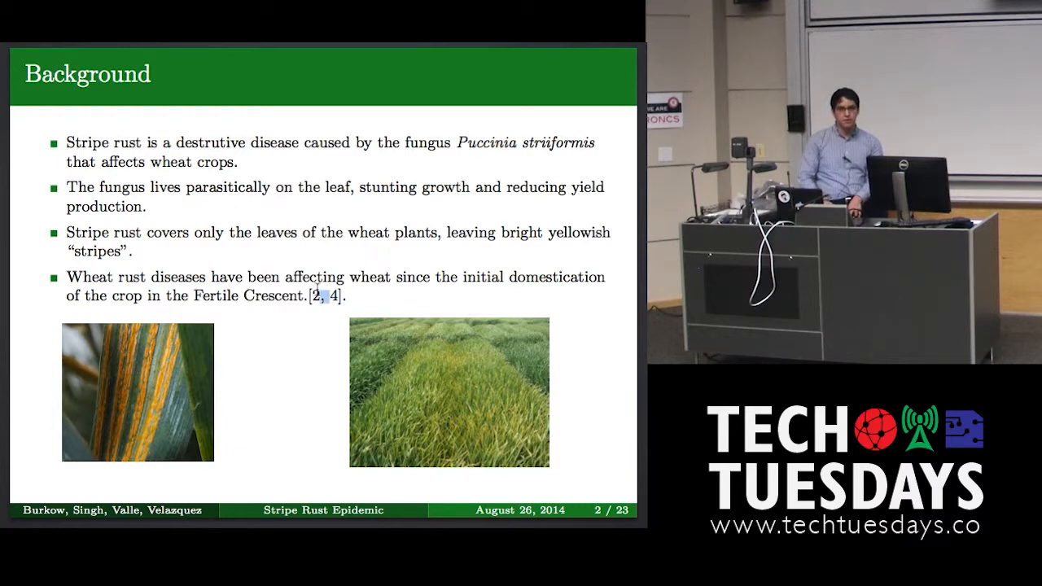
drag(318, 276, 326, 296)
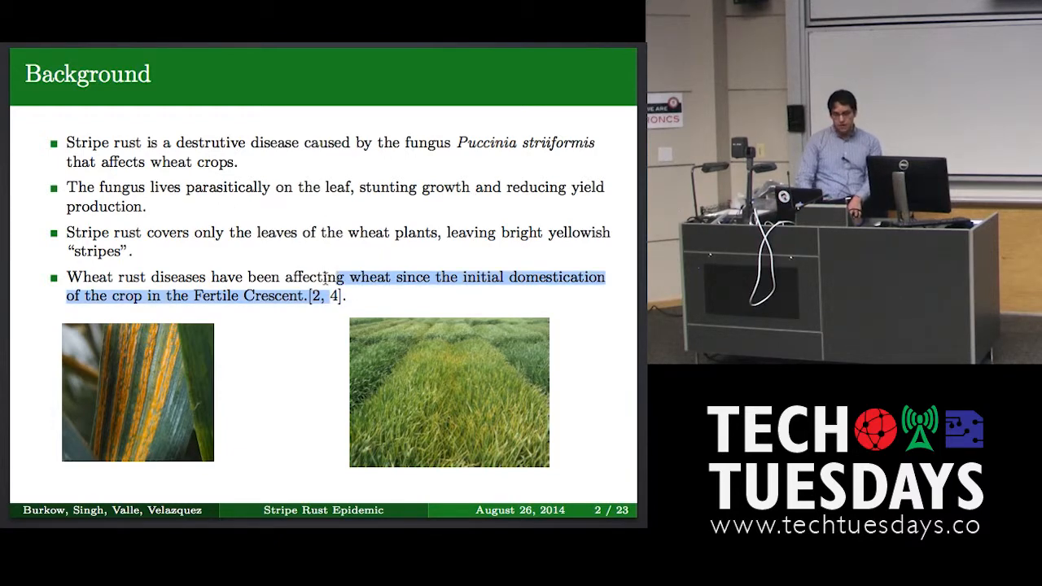
key(right)
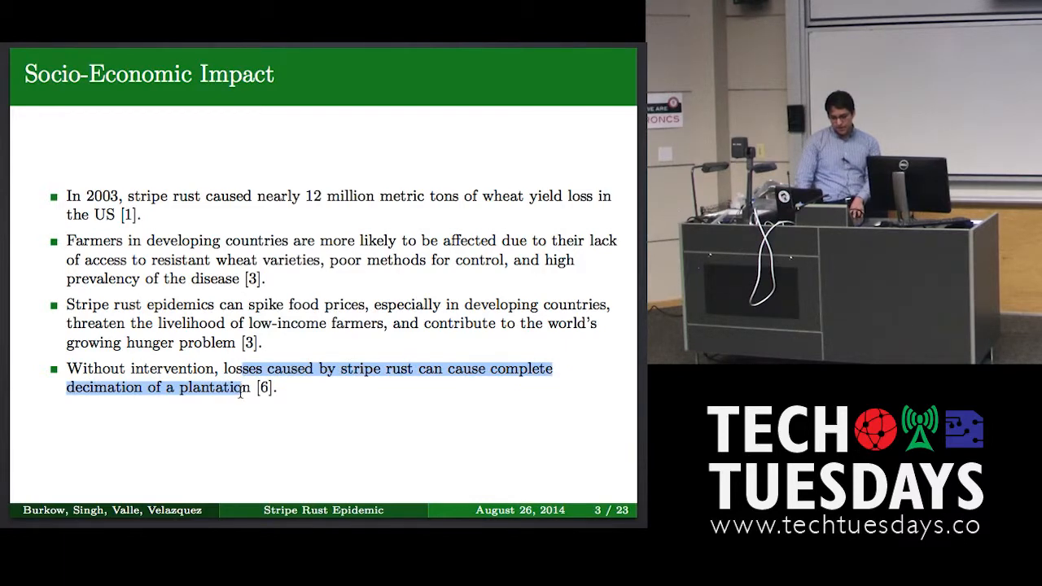
Clear the text highlight and advance past the Socio-Economic Impact slide.
click(326, 377)
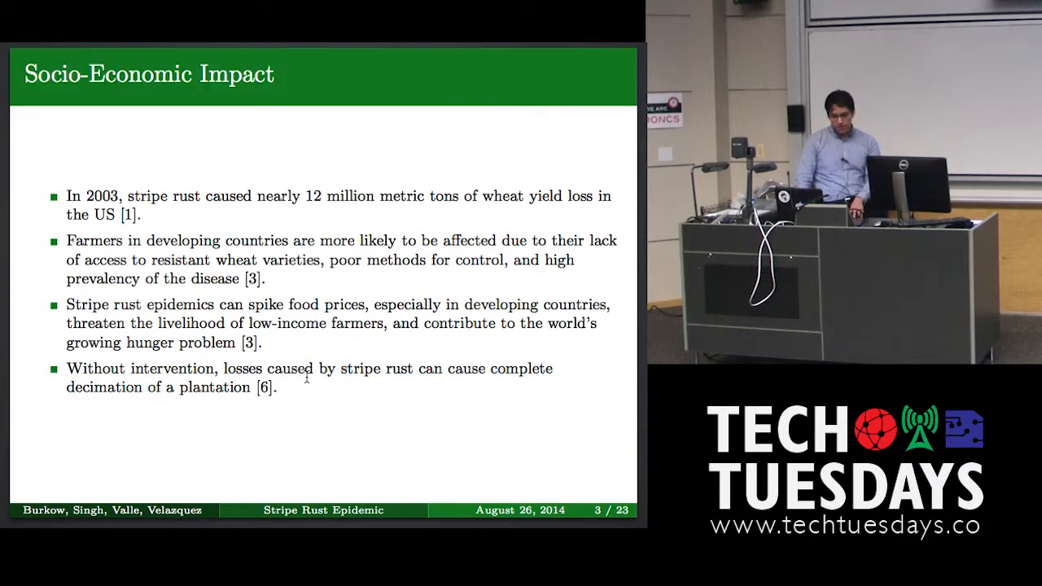
key(Right)
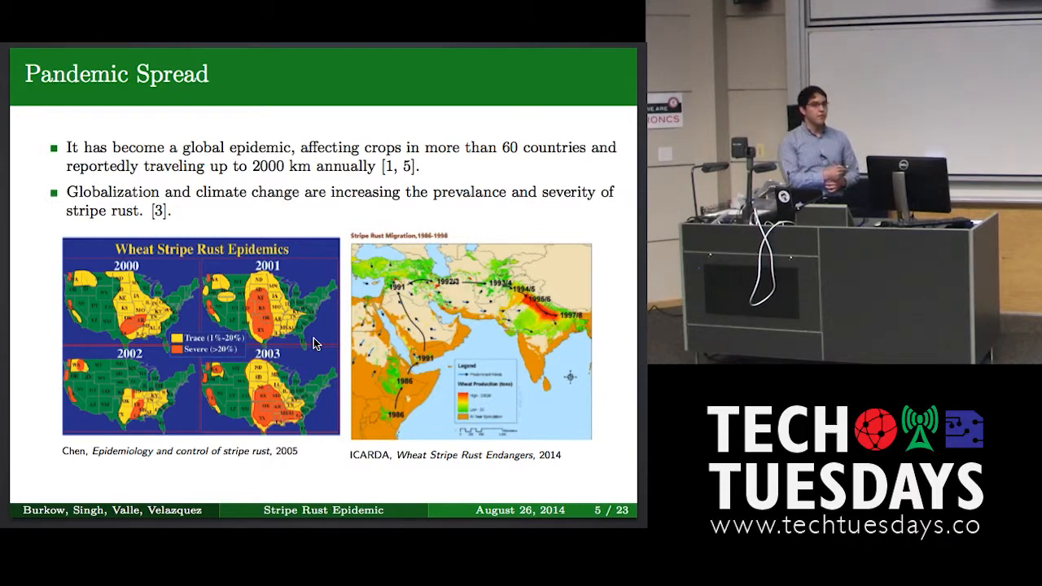
mouse_move(275, 300)
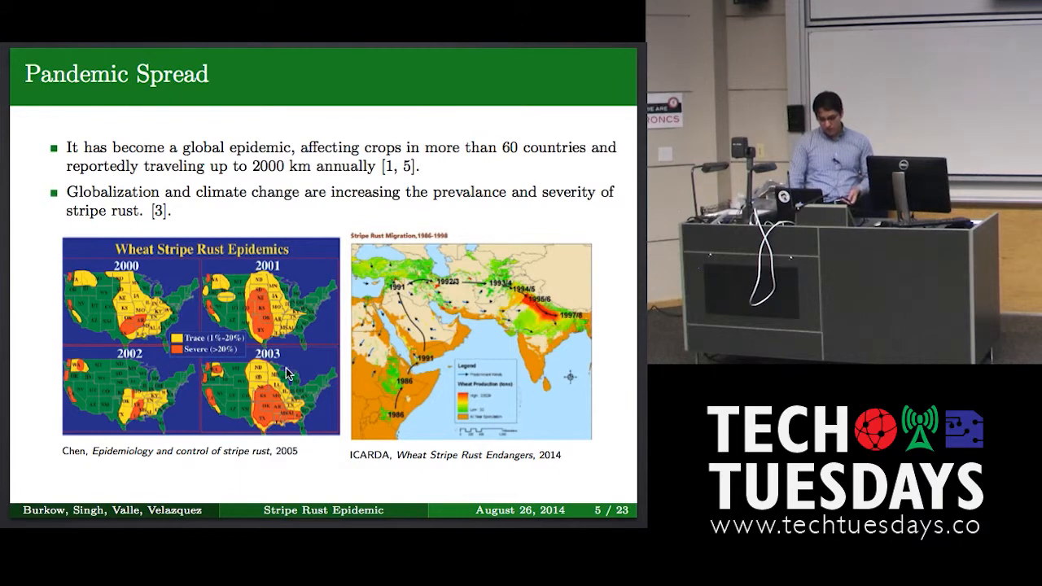
Advance the stripe rust presentation past the Pandemic Spread slide.
key(Right)
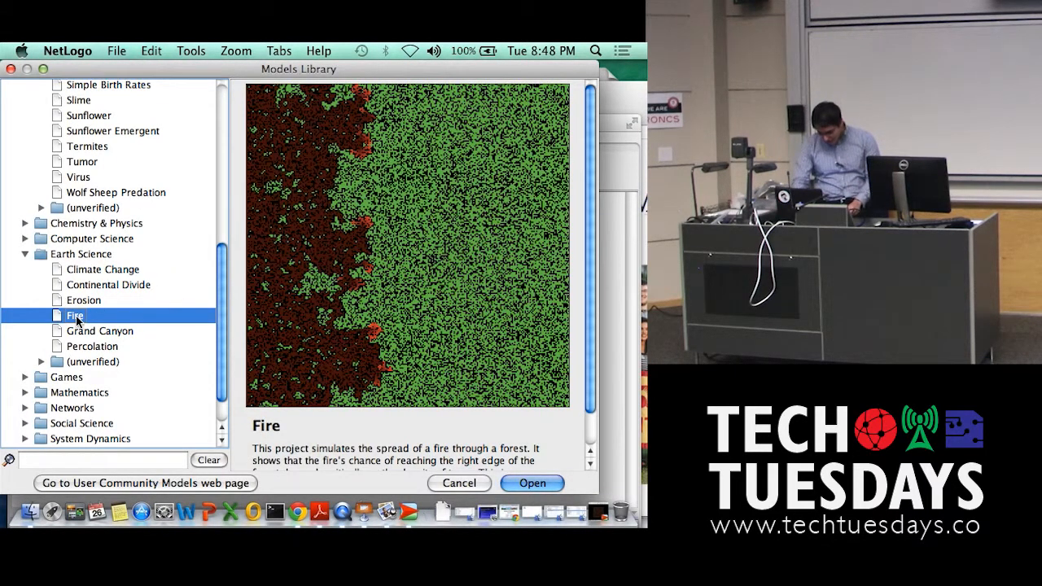
Load the Earth Science Fire model from the Models Library and view its setup and go procedures.
click(531, 482)
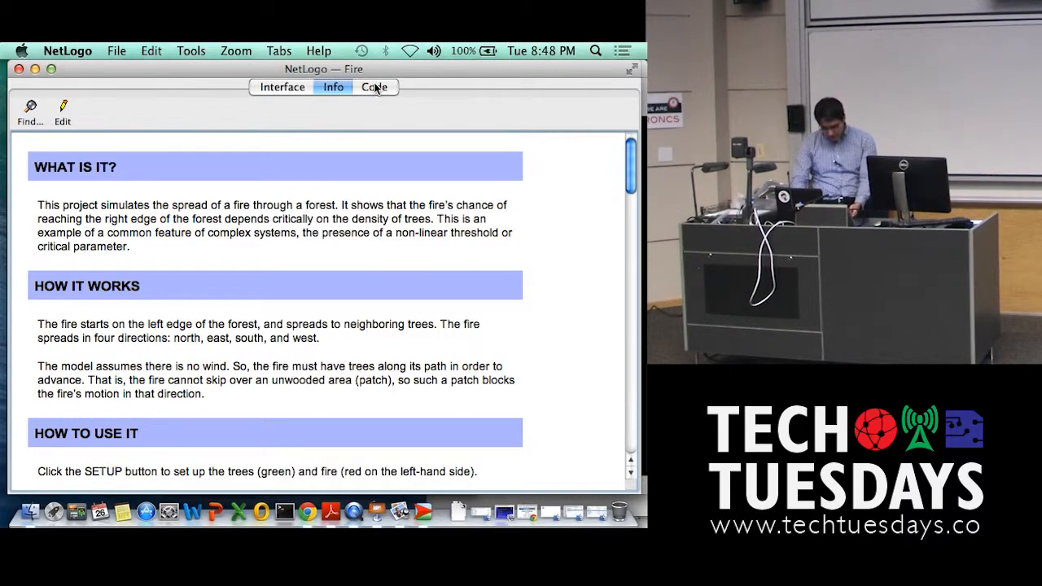
mouse_move(340, 131)
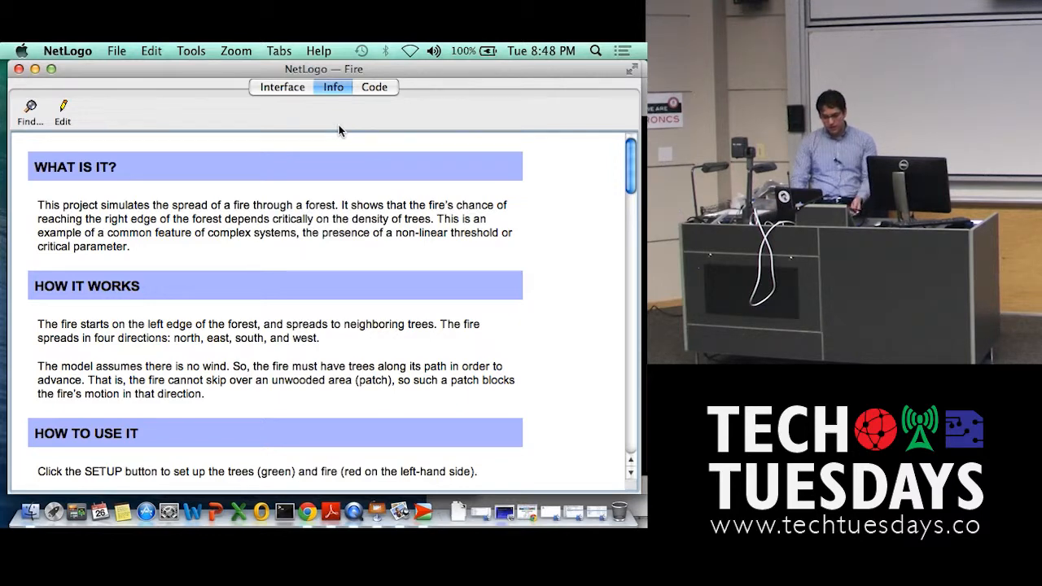
click(375, 88)
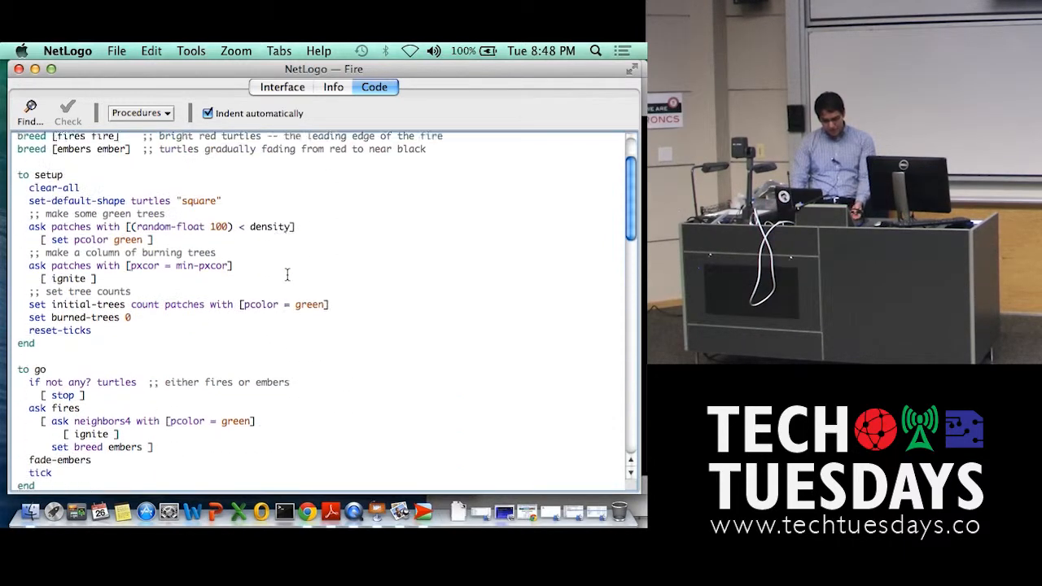
Leave the Fire code for the model's Info view before returning to the slides.
click(282, 88)
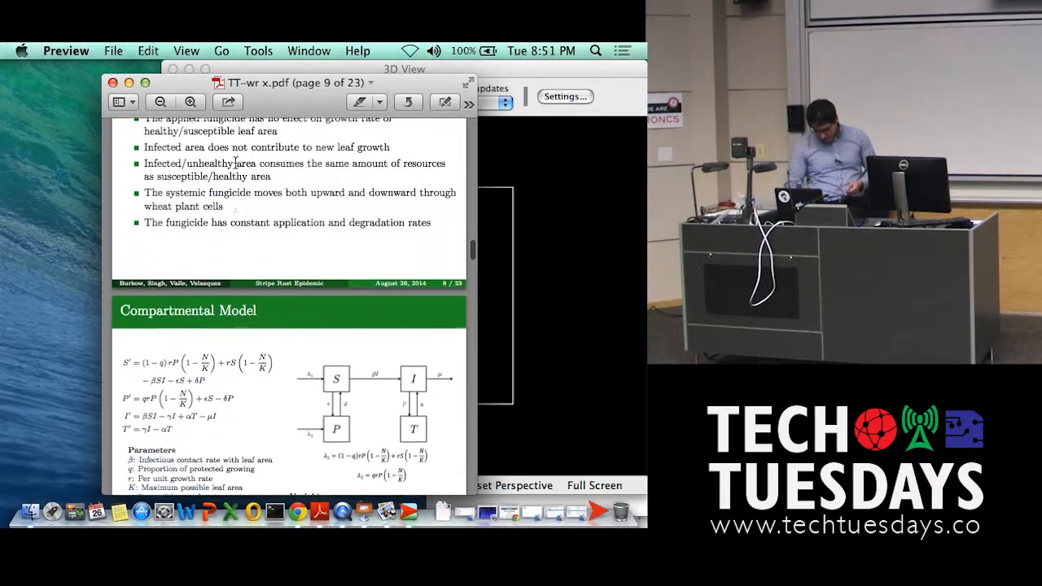
Scroll the slides so the Compartmental Model parameters, variables and diagram are fully visible.
scroll(down, 3)
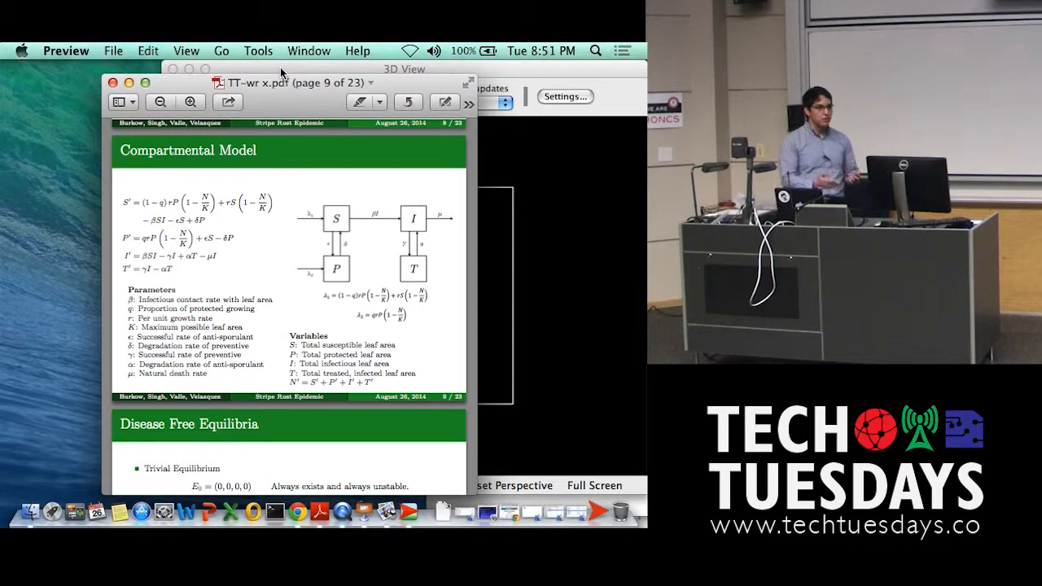
mouse_move(301, 91)
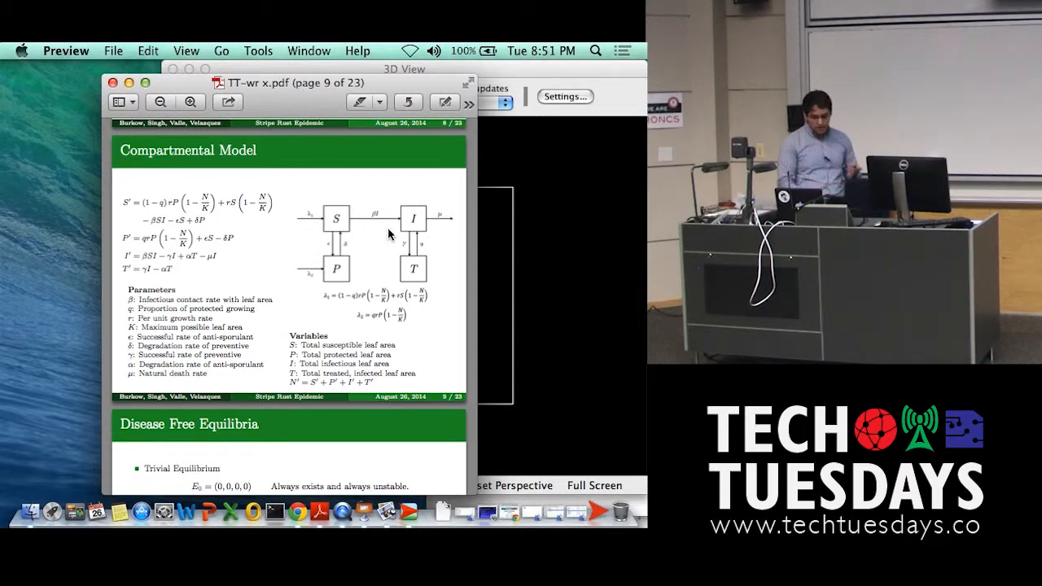
mouse_move(365, 251)
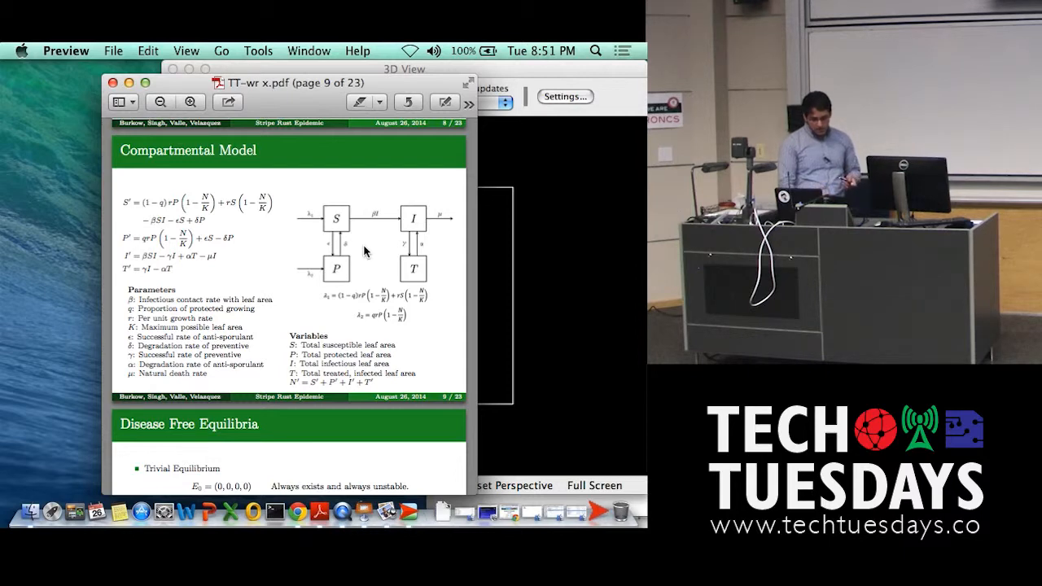
mouse_move(344, 228)
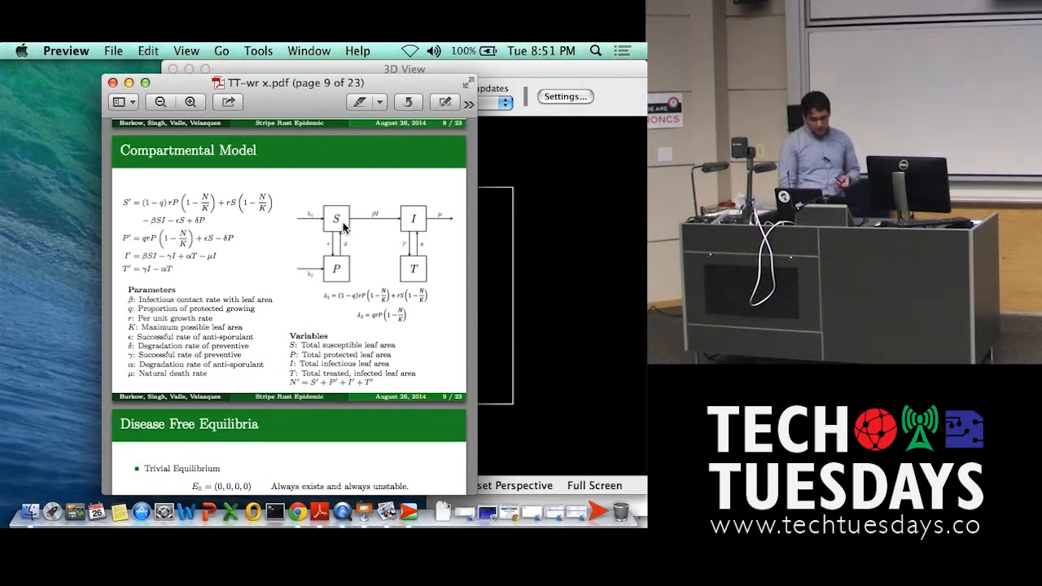
mouse_move(339, 241)
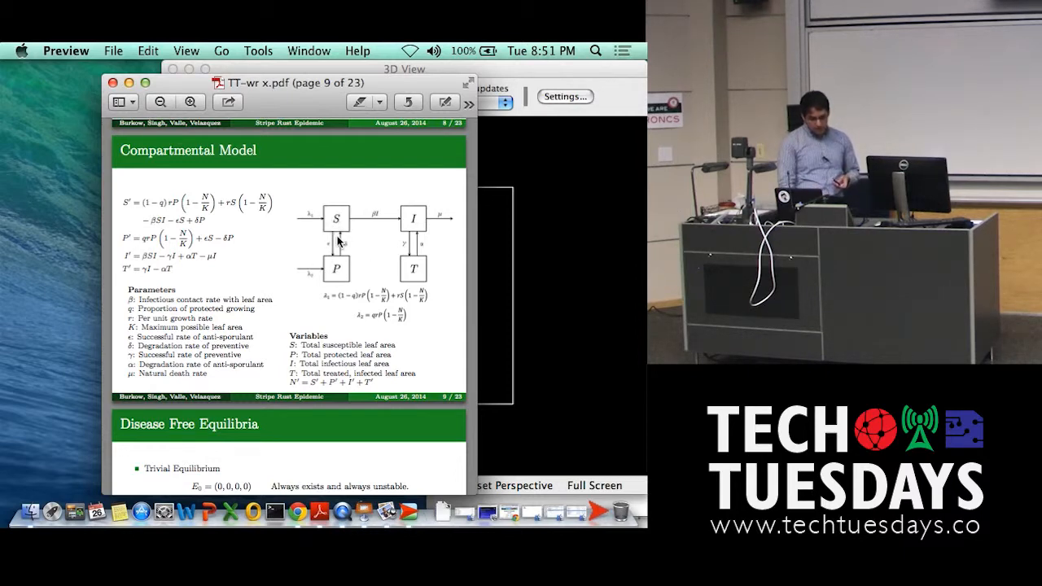
mouse_move(350, 220)
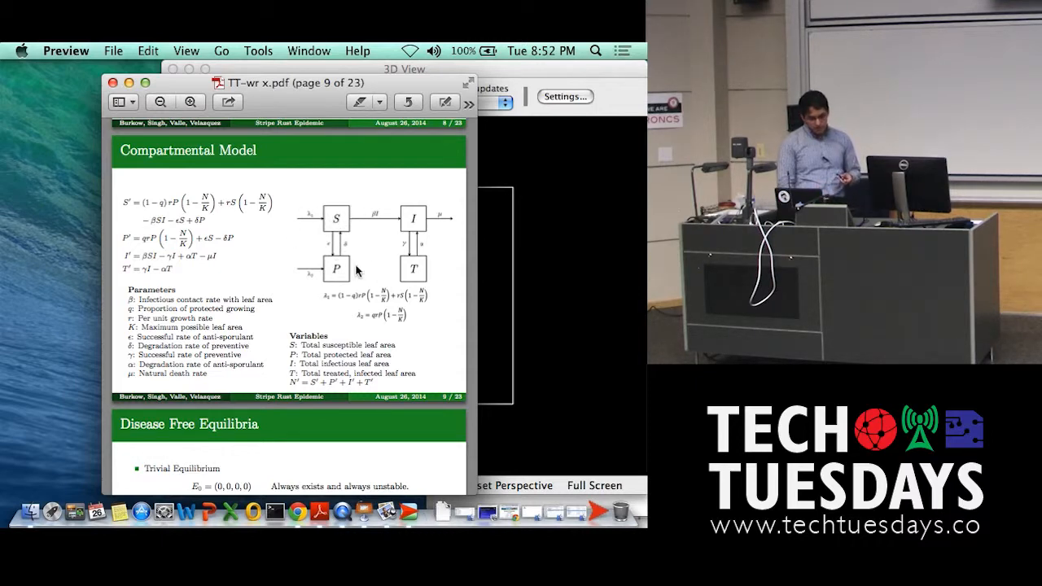
mouse_move(358, 325)
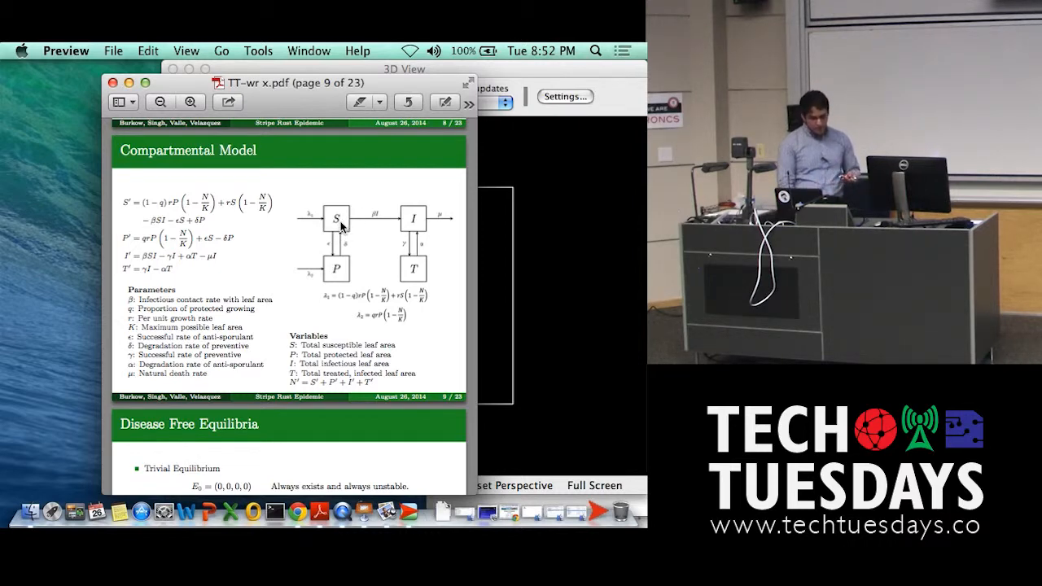
mouse_move(345, 259)
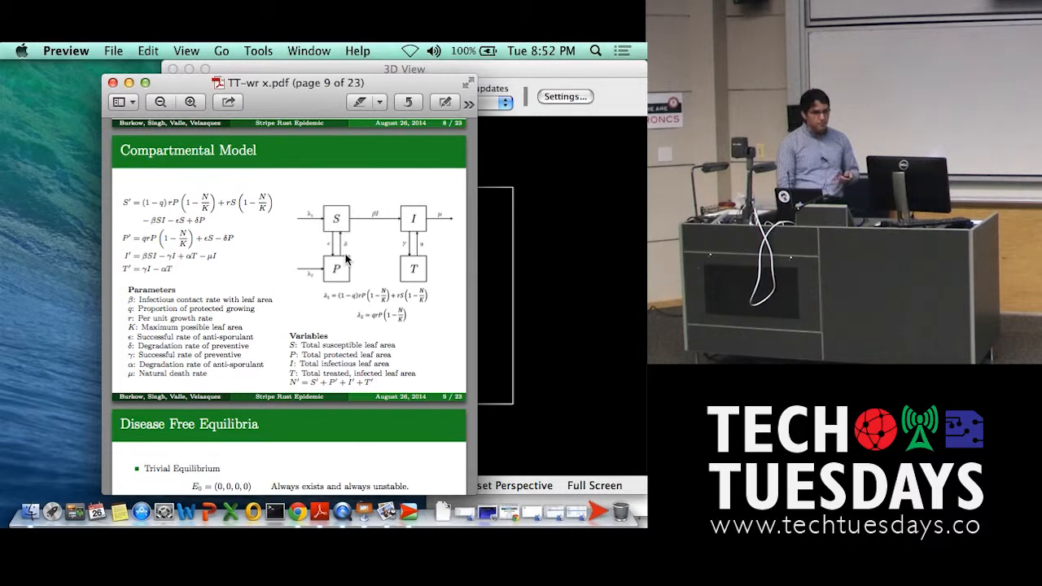
mouse_move(373, 246)
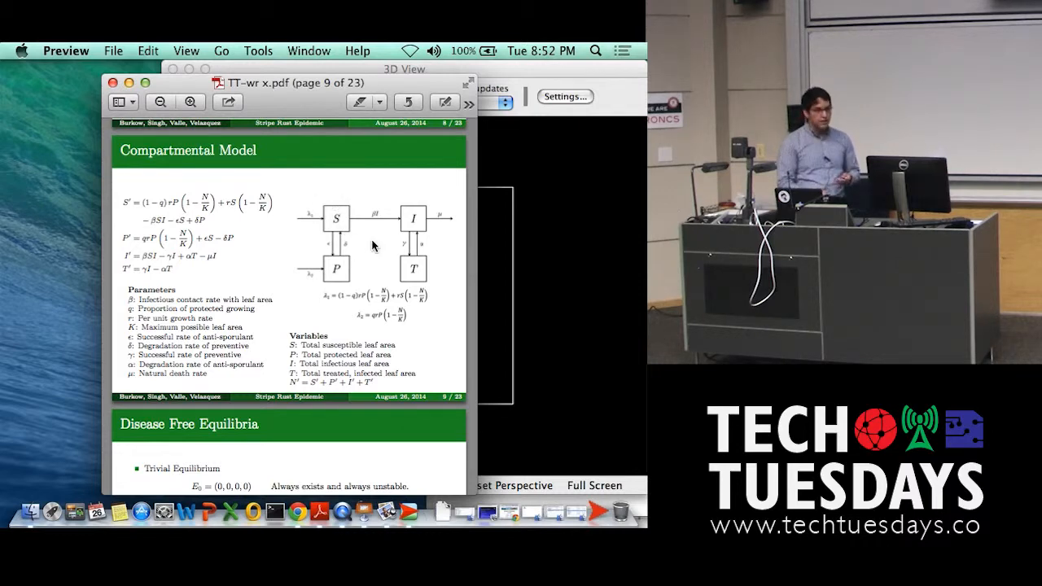